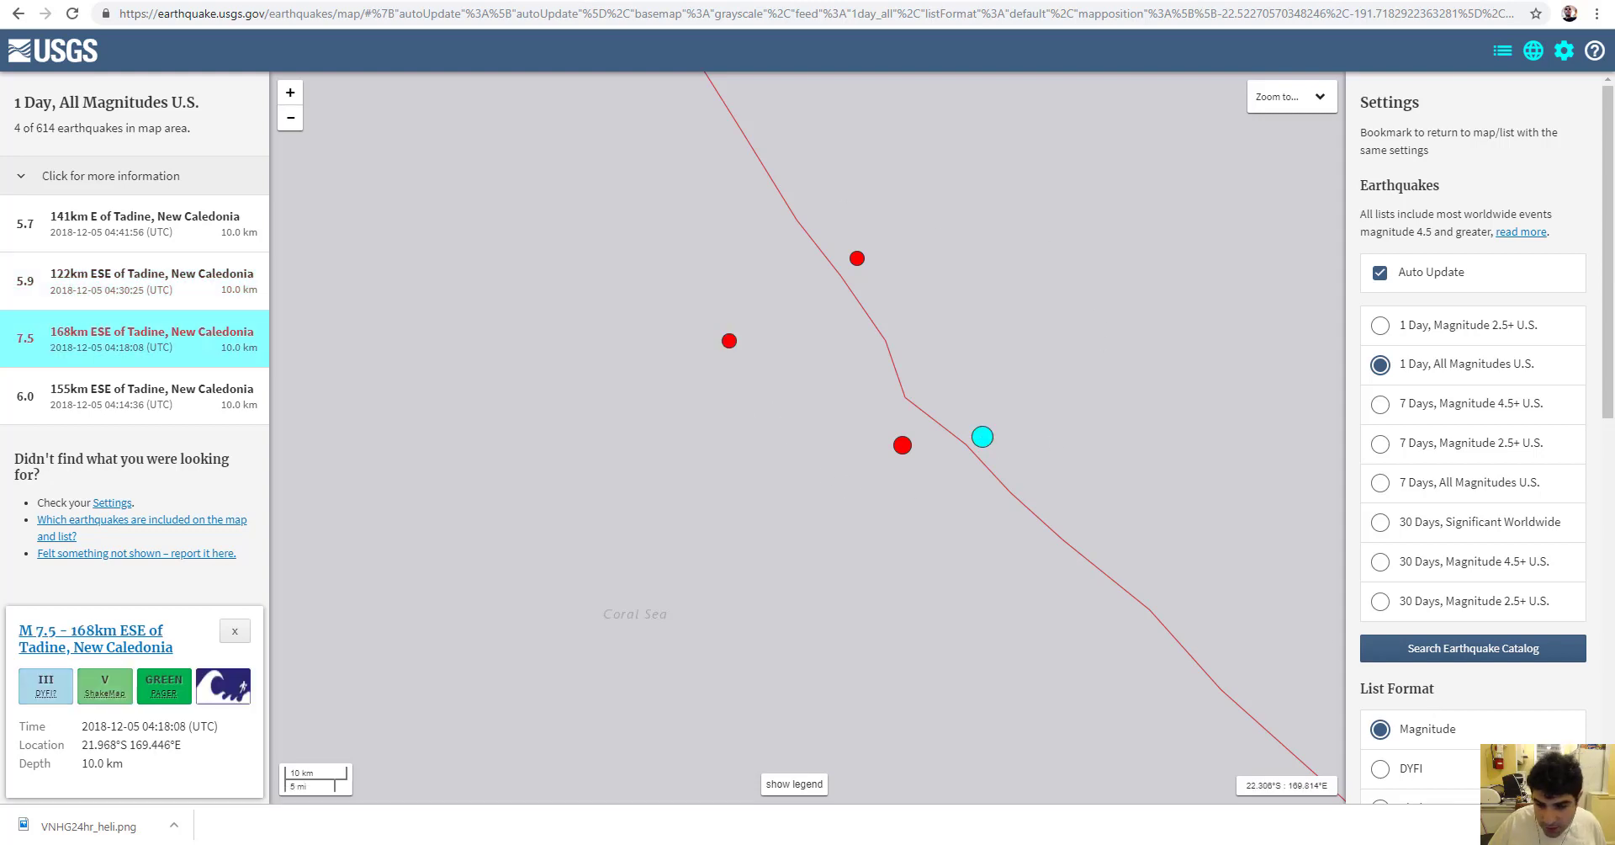
{"action": "mouse_move", "coordinate": [92, 638]}
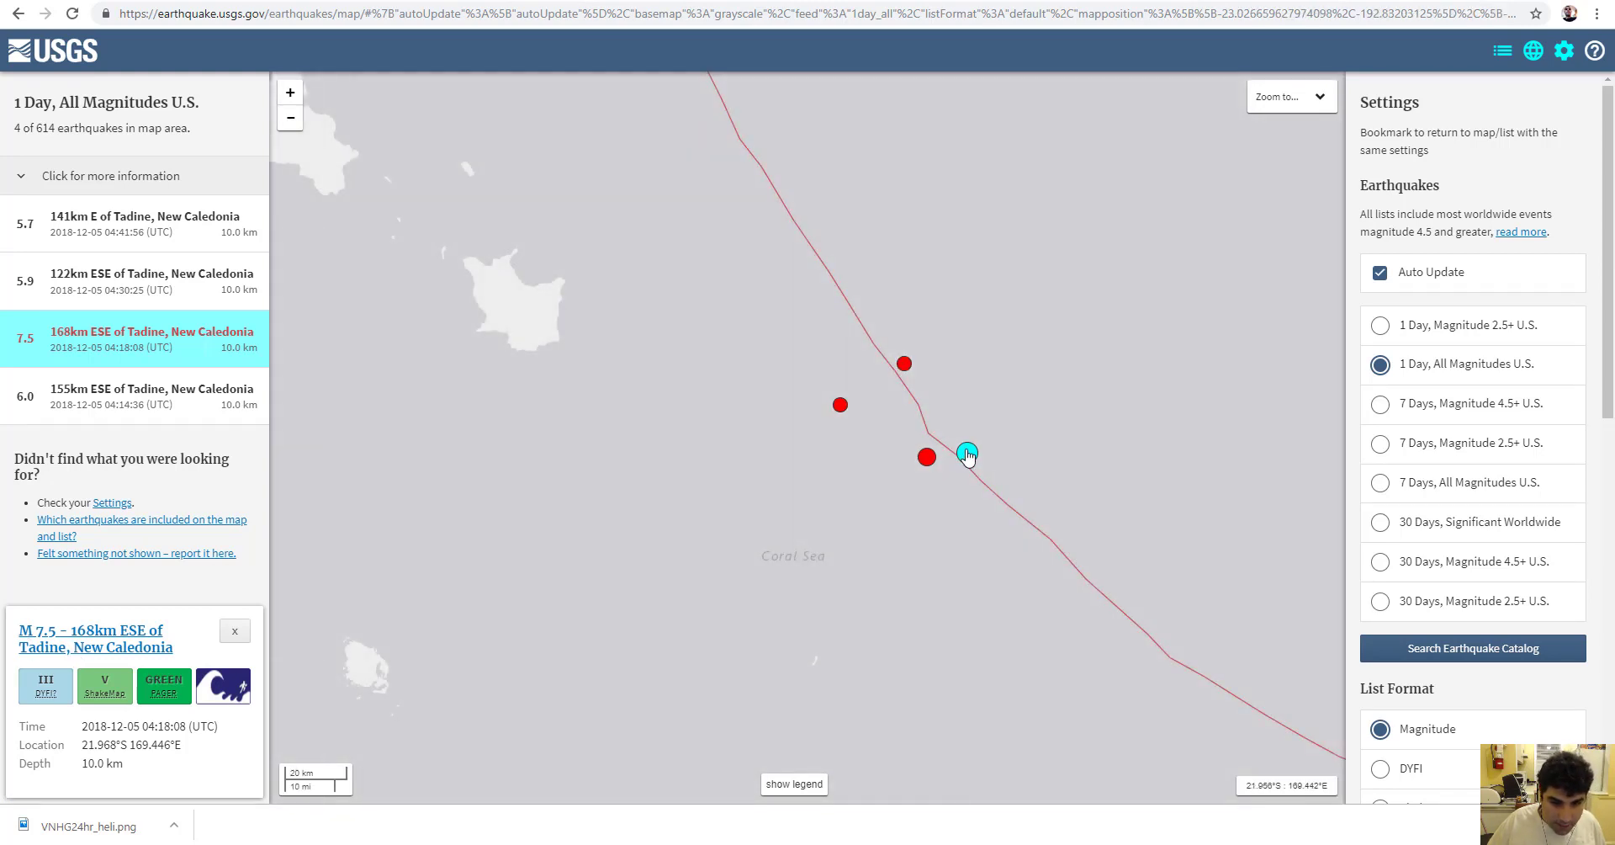
Zoom the map out from the M7.5 quake to reveal its nearby foreshock cluster.
{"action": "scroll", "scroll_direction": "down", "scroll_amount": 3}
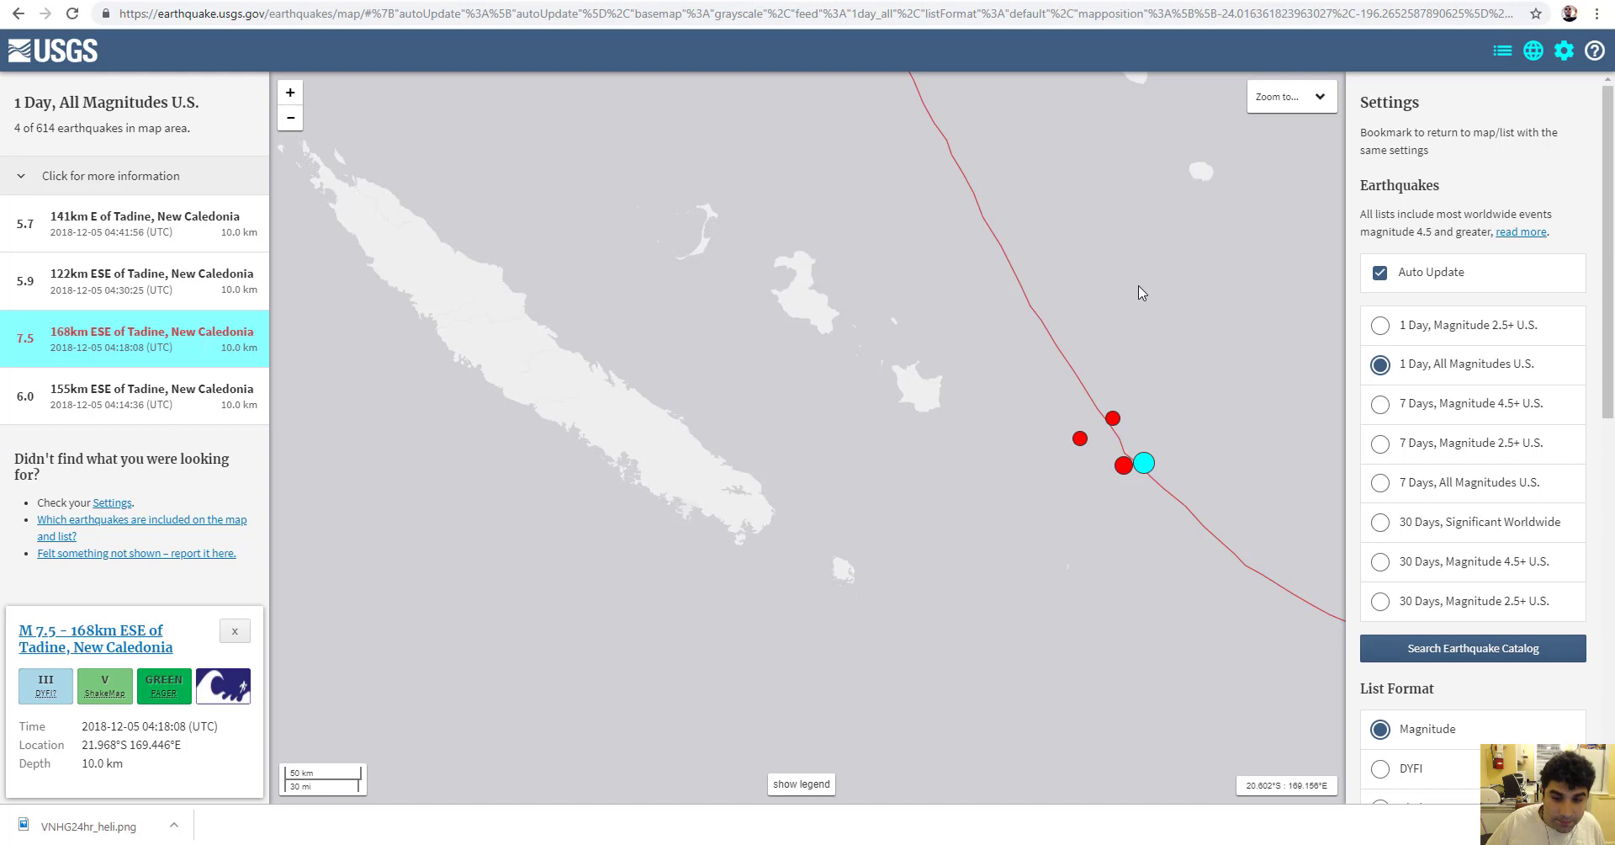
{"action": "mouse_move", "coordinate": [849, 490]}
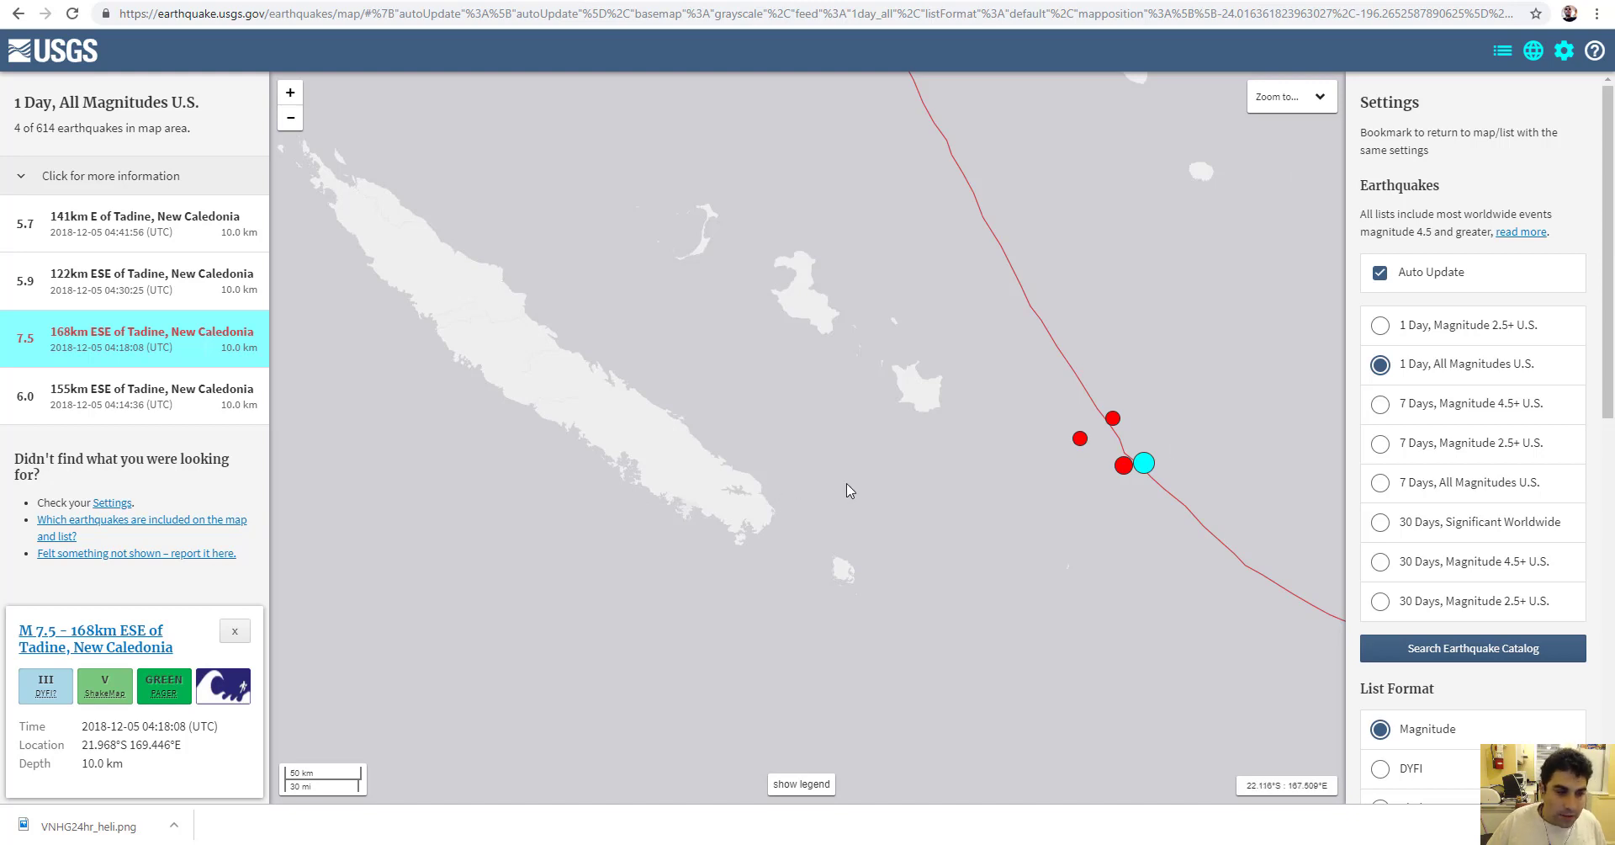
{"action": "mouse_move", "coordinate": [1093, 471]}
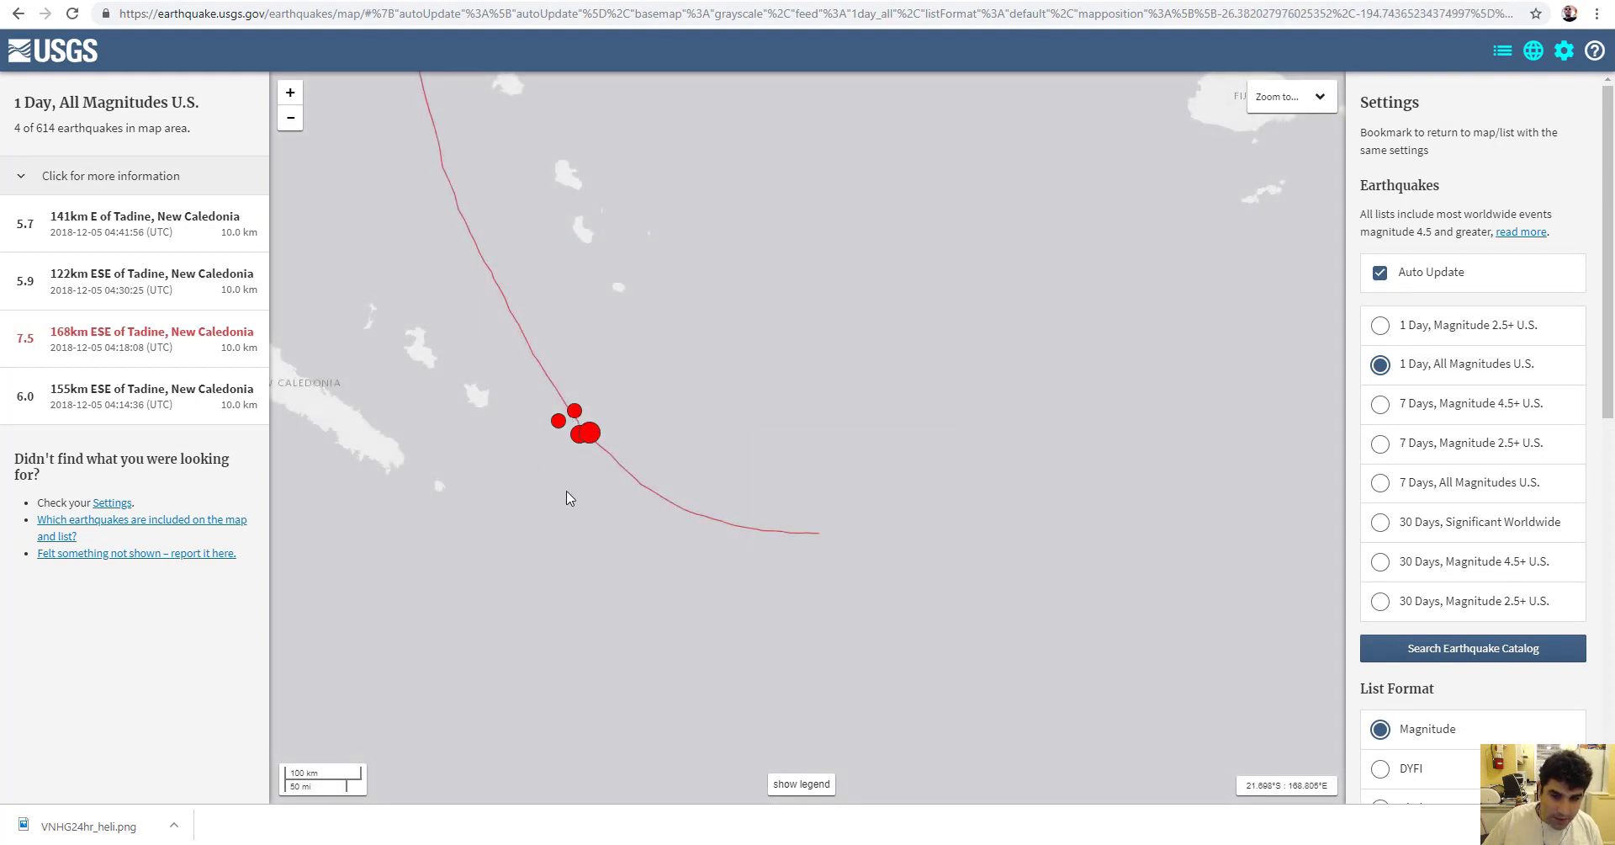
{"action": "mouse_move", "coordinate": [590, 432]}
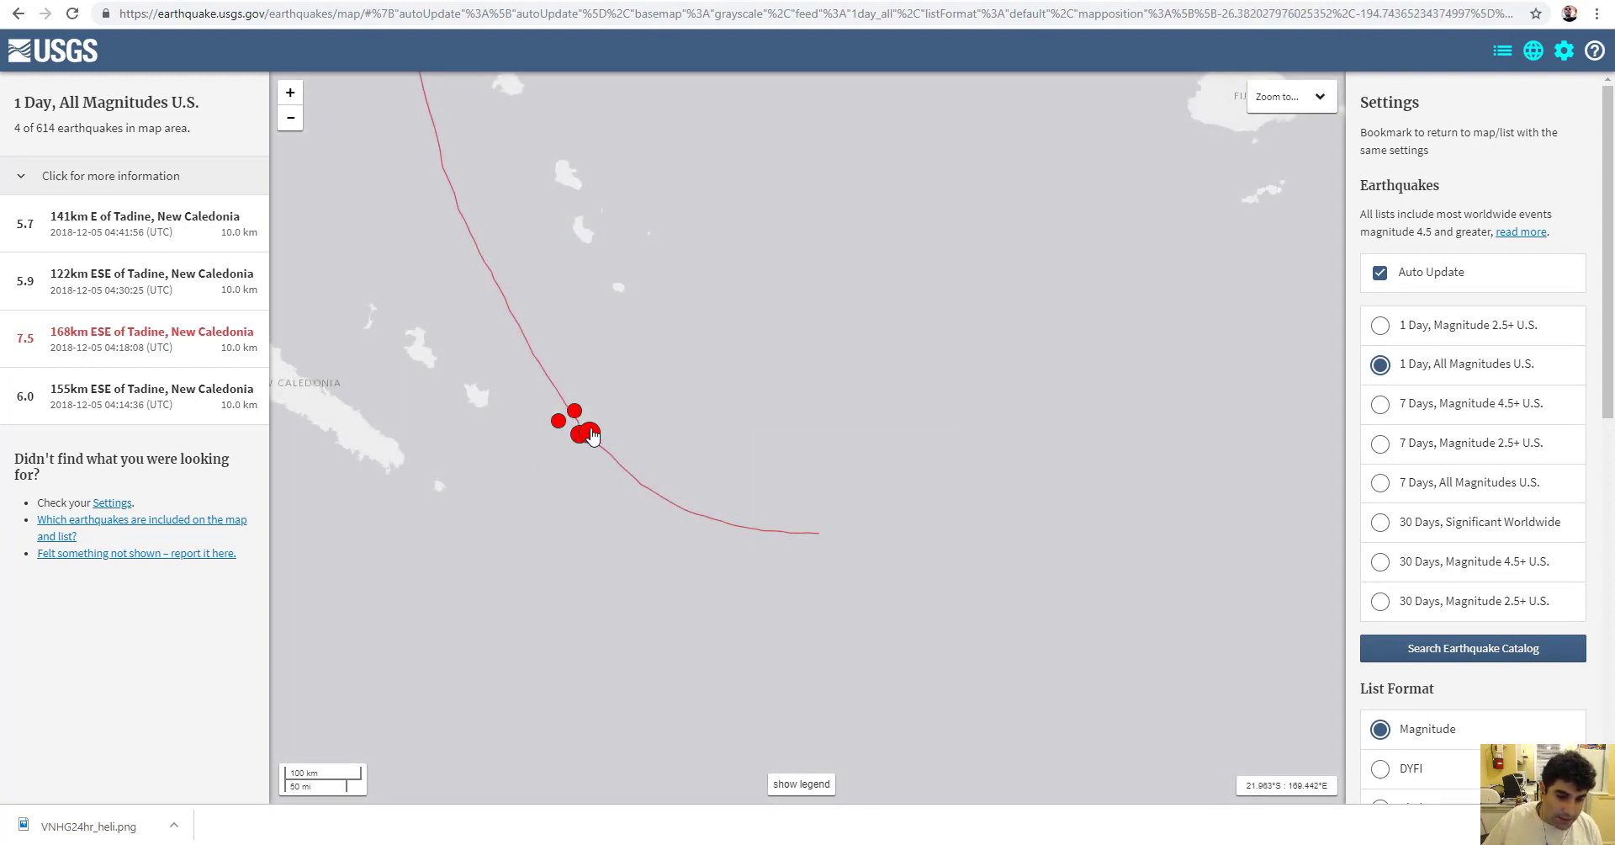
Zoom to the M7.5 quake, then pan north so Vanuatu and New Caledonia both show.
{"action": "left_click", "coordinate": [591, 433]}
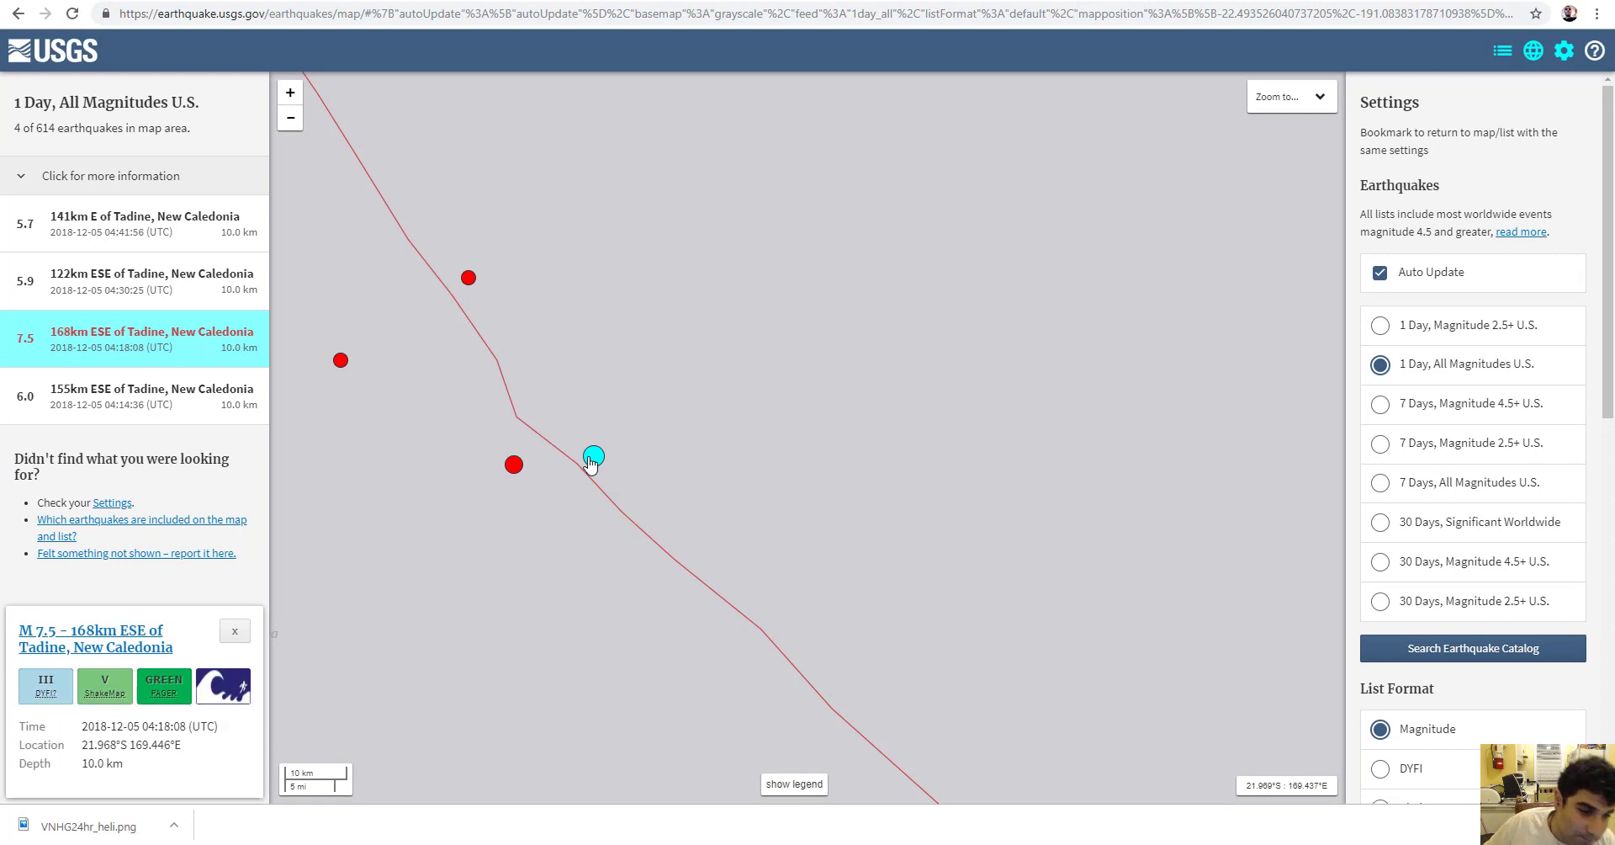
{"action": "scroll", "scroll_direction": "down", "scroll_amount": 3}
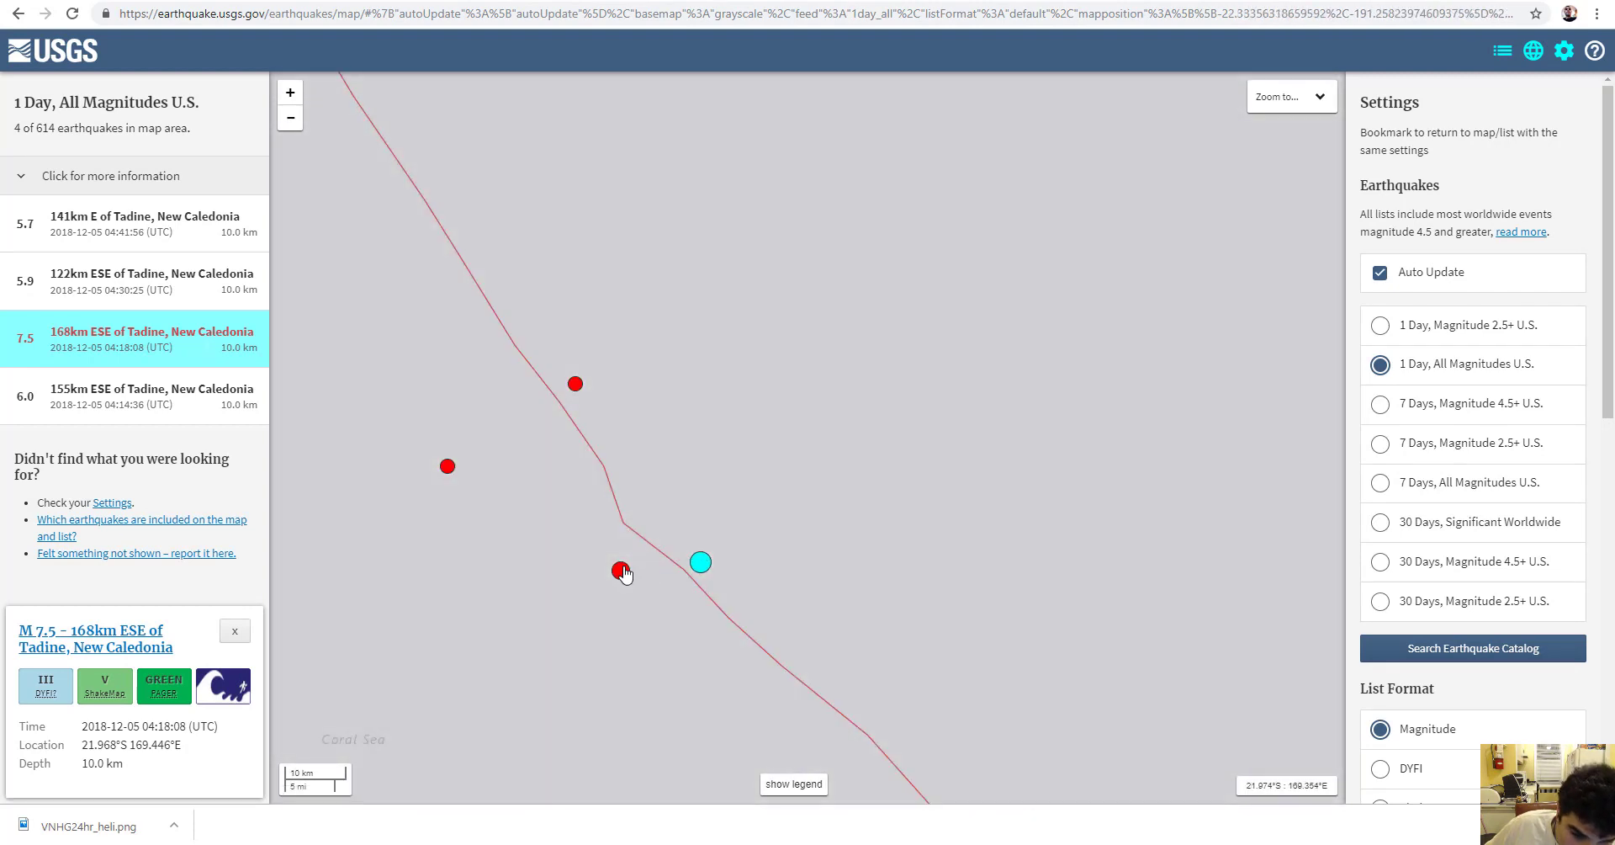
{"action": "mouse_move", "coordinate": [731, 565]}
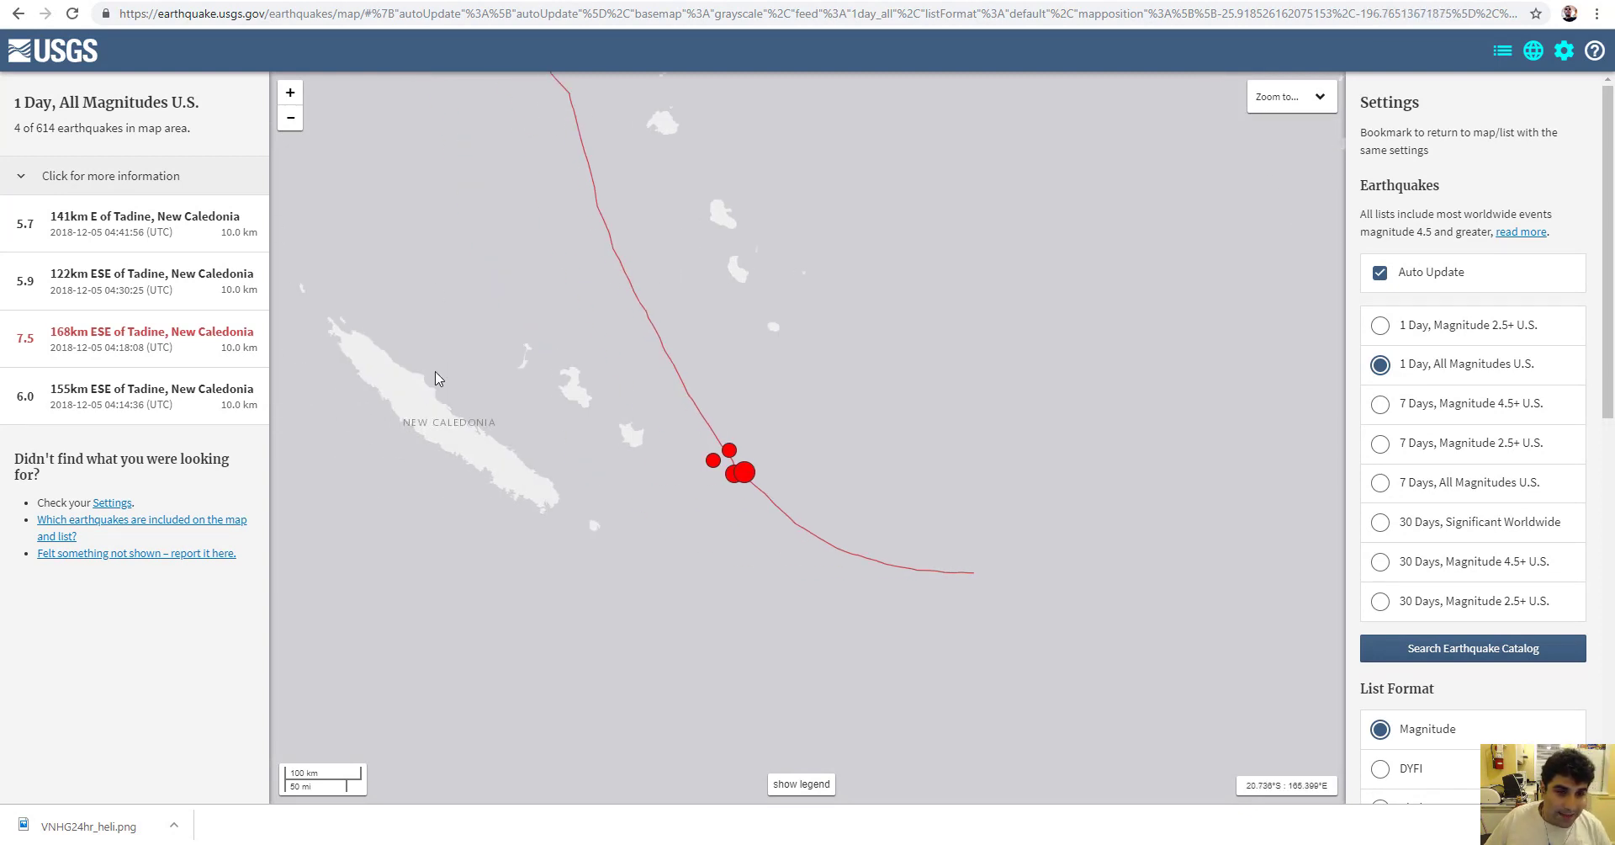
{"action": "mouse_move", "coordinate": [414, 398]}
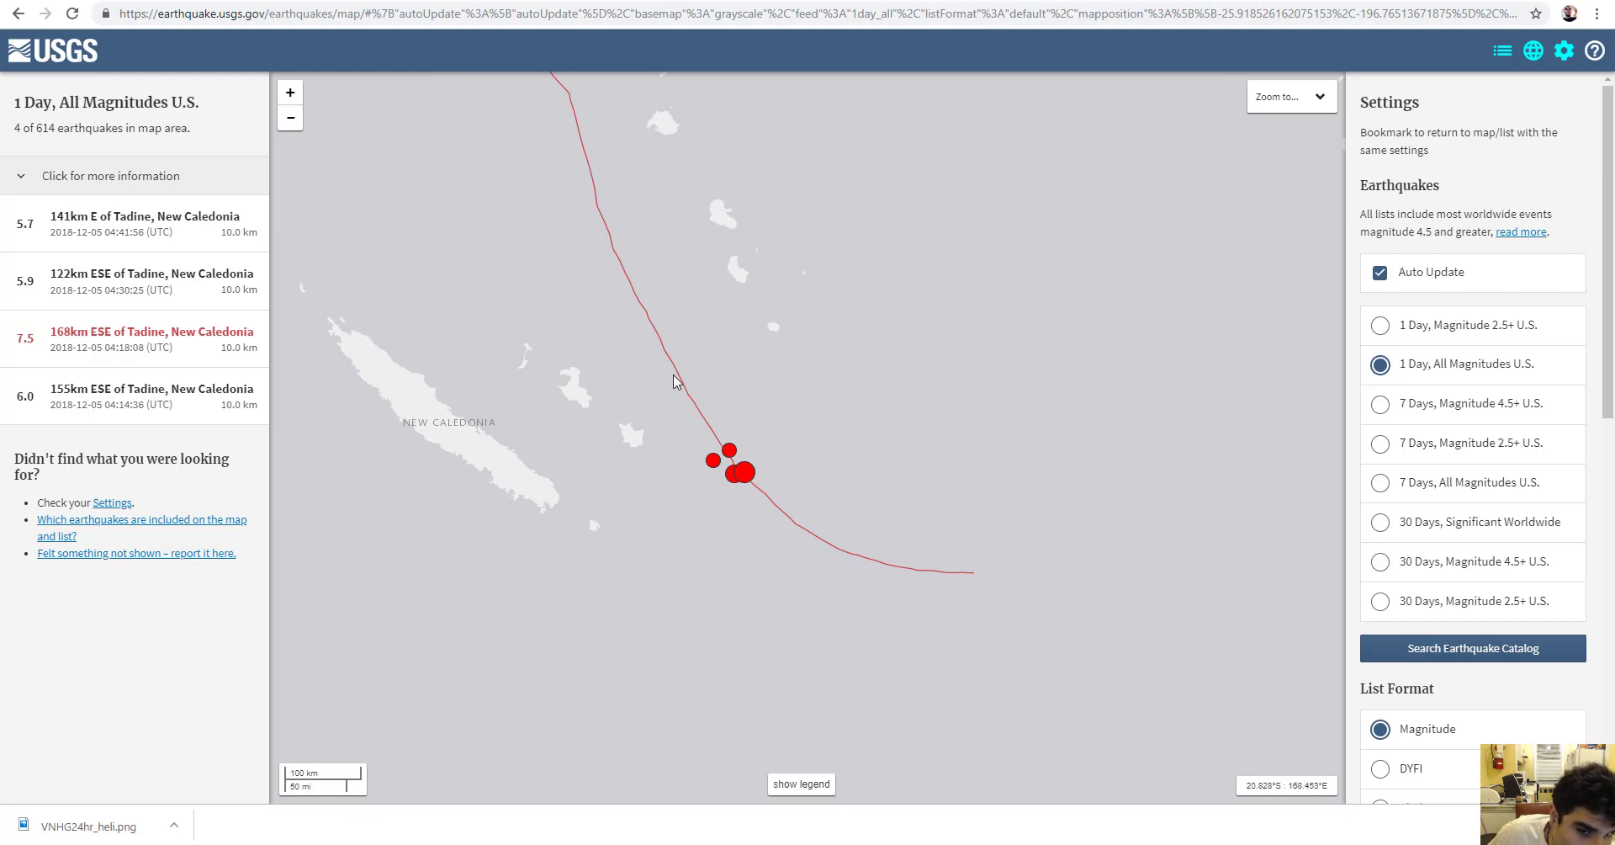
{"action": "left_click_drag", "start_coordinate": [675, 381], "coordinate": [644, 232]}
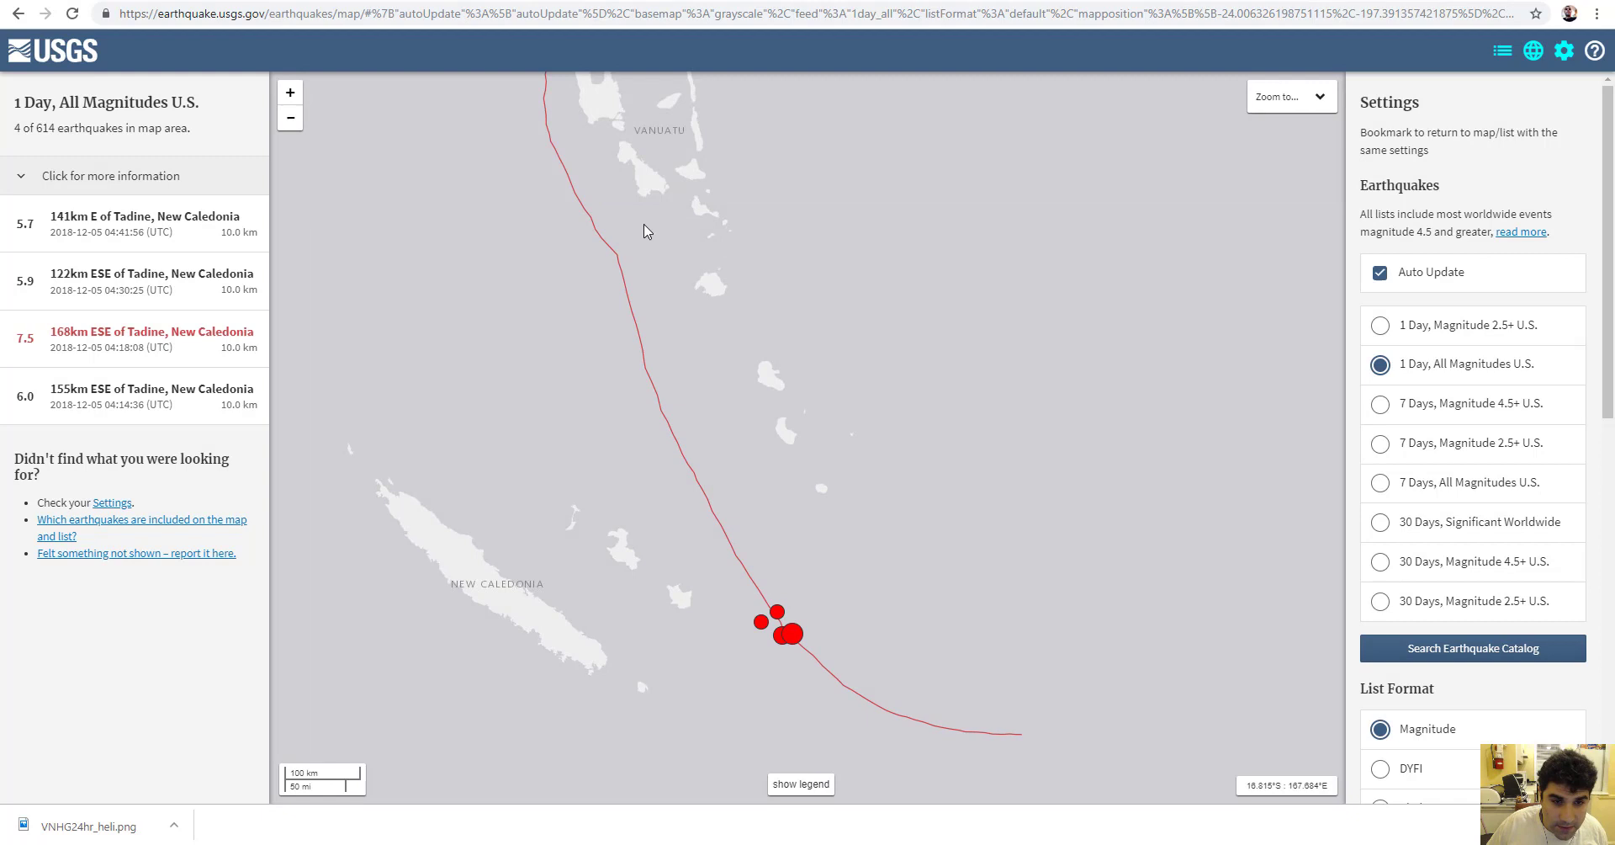
{"action": "mouse_move", "coordinate": [889, 276]}
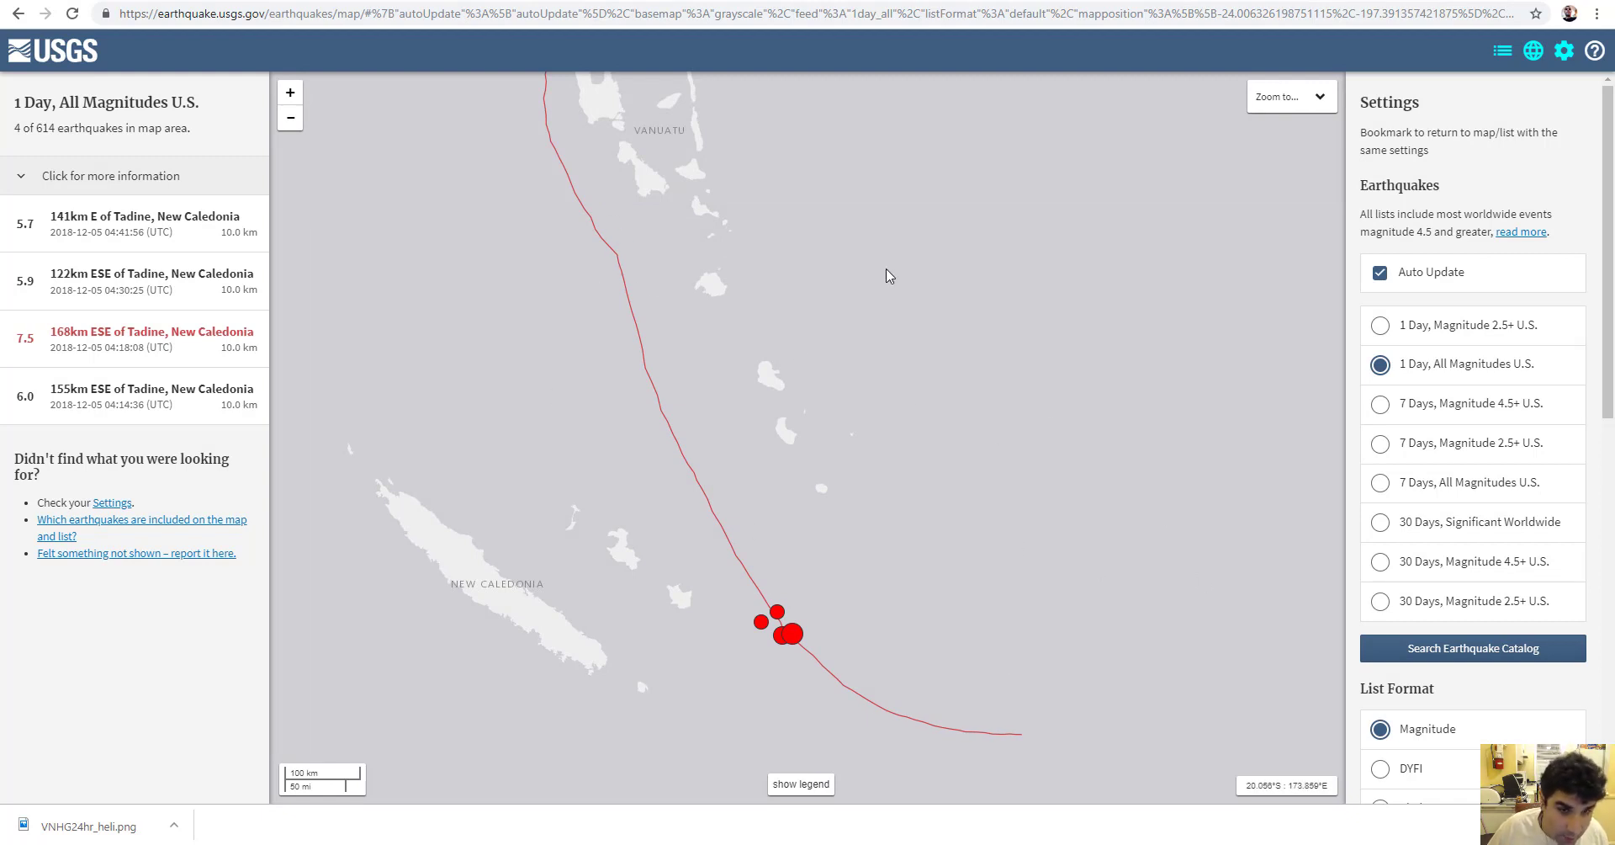
{"action": "mouse_move", "coordinate": [875, 644]}
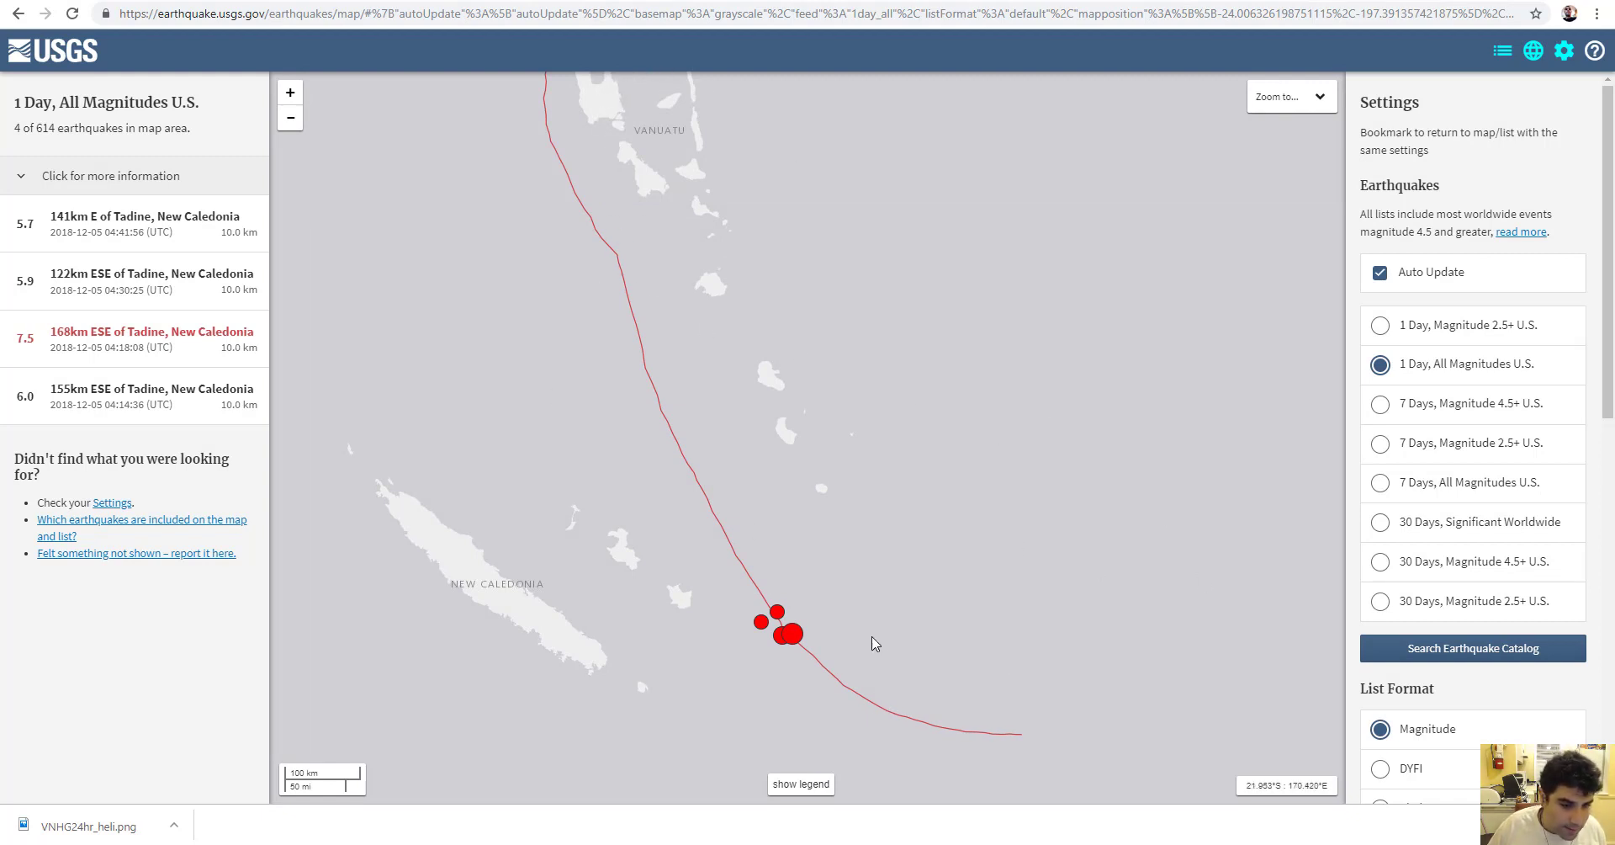
{"action": "mouse_move", "coordinate": [651, 665]}
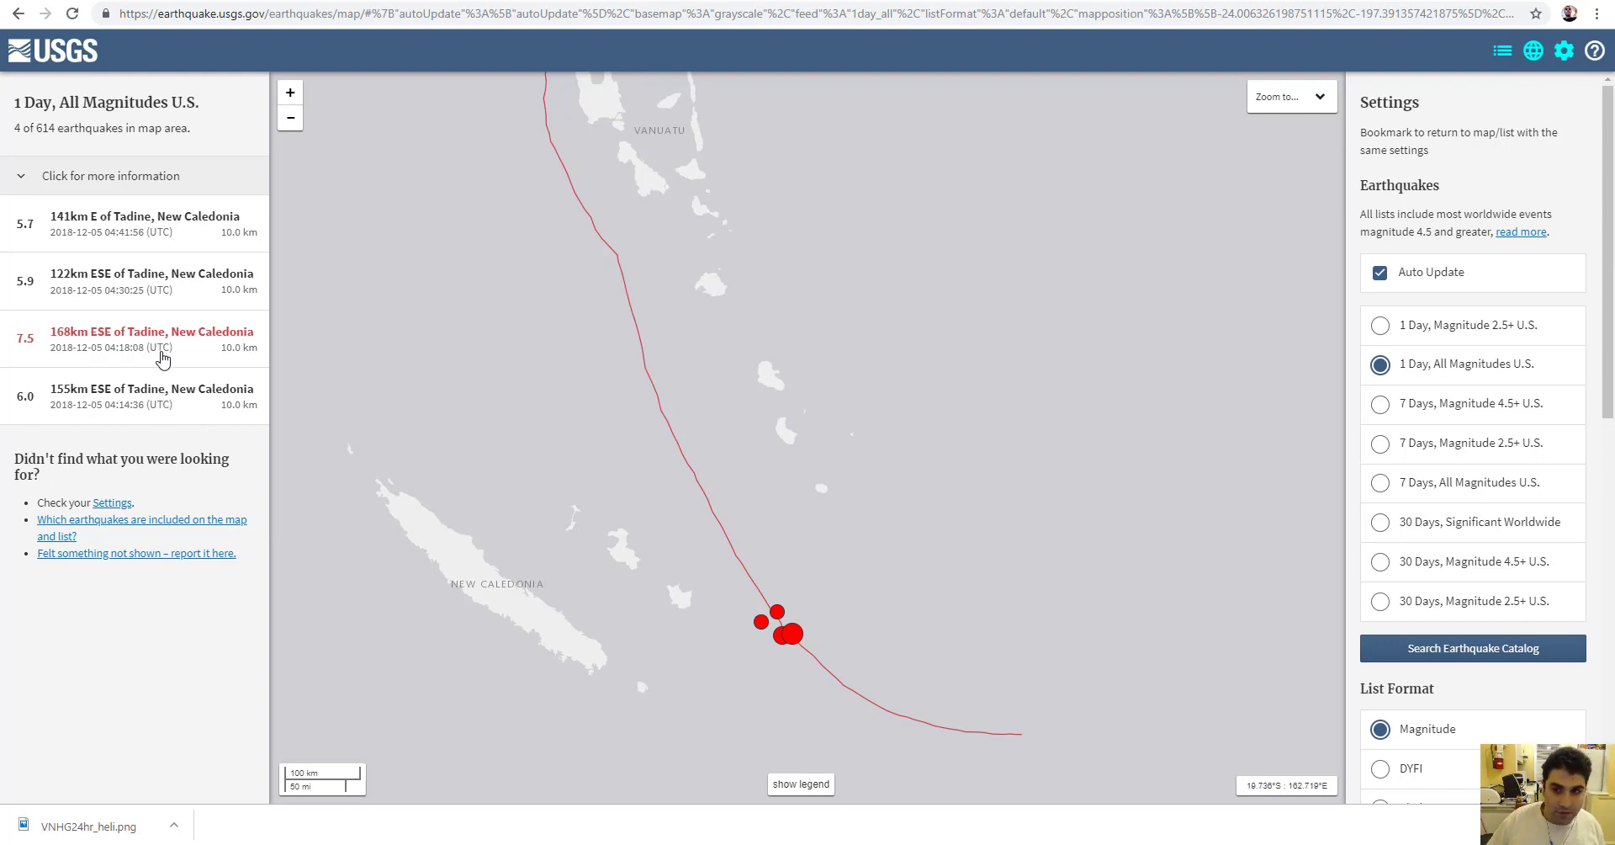
{"action": "mouse_move", "coordinate": [226, 403]}
{"action": "type", "text": "c"}
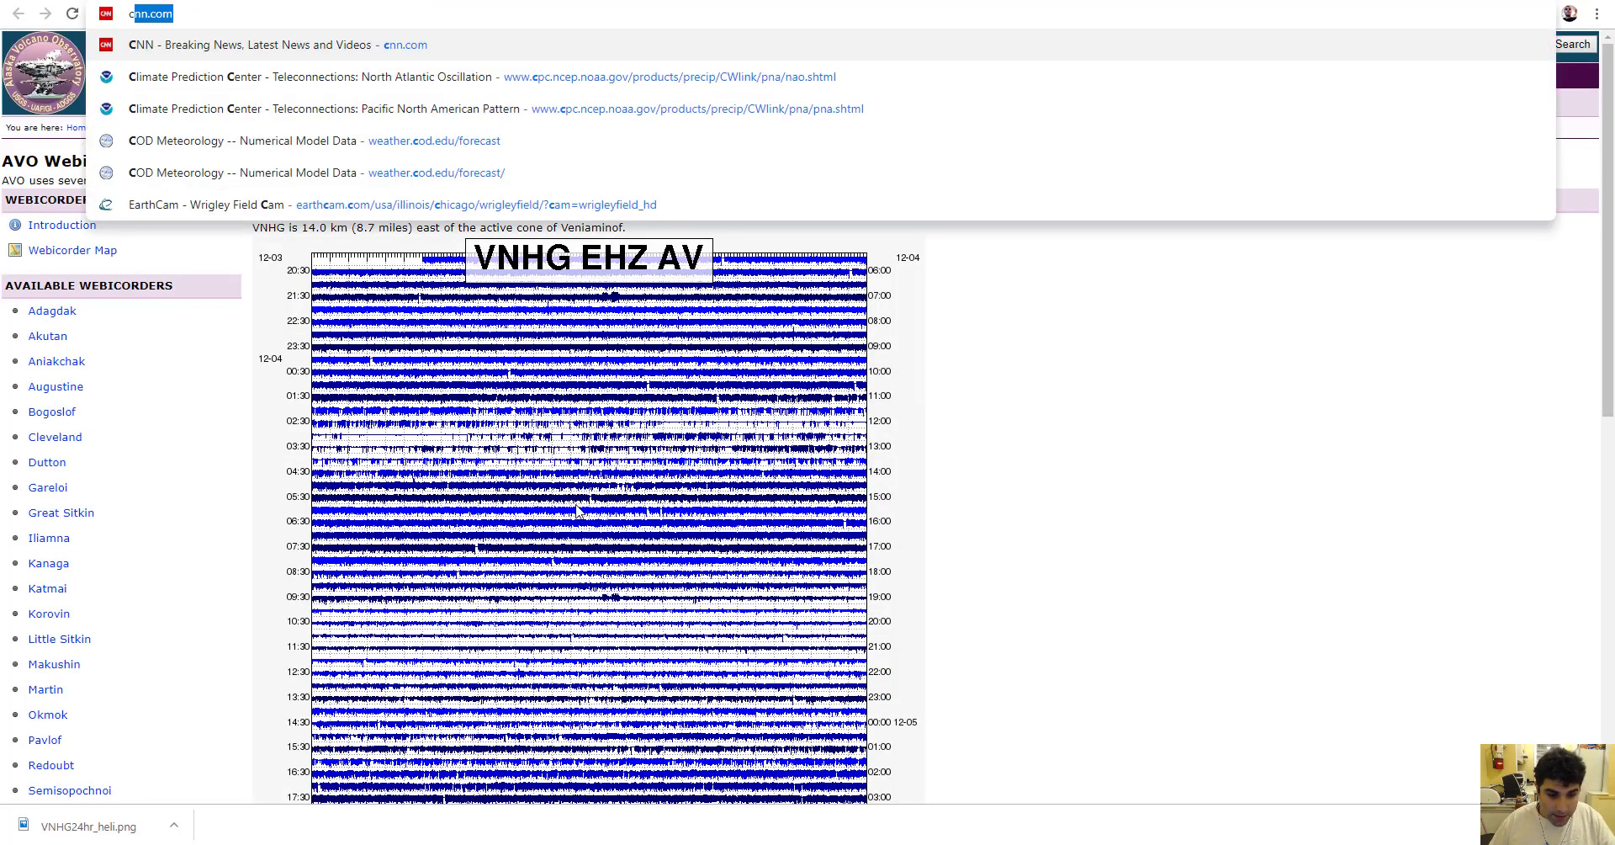
Switch to the already-open AVO Veniaminof webicorder tab using 've' in the address bar.
{"action": "scroll", "scroll_direction": "down", "scroll_amount": 3}
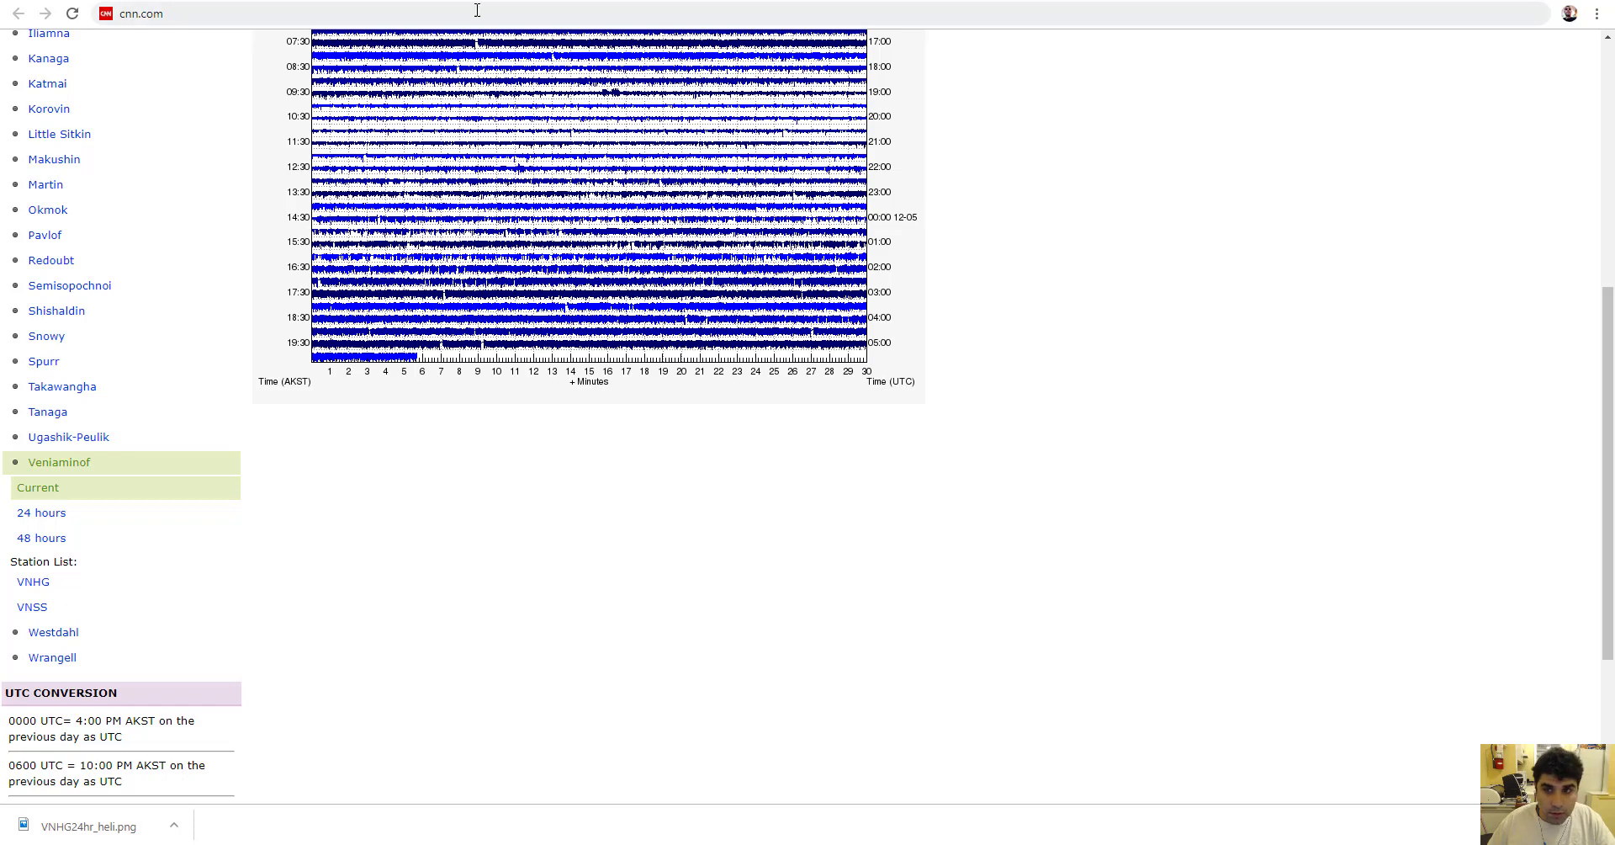
{"action": "mouse_move", "coordinate": [563, 2]}
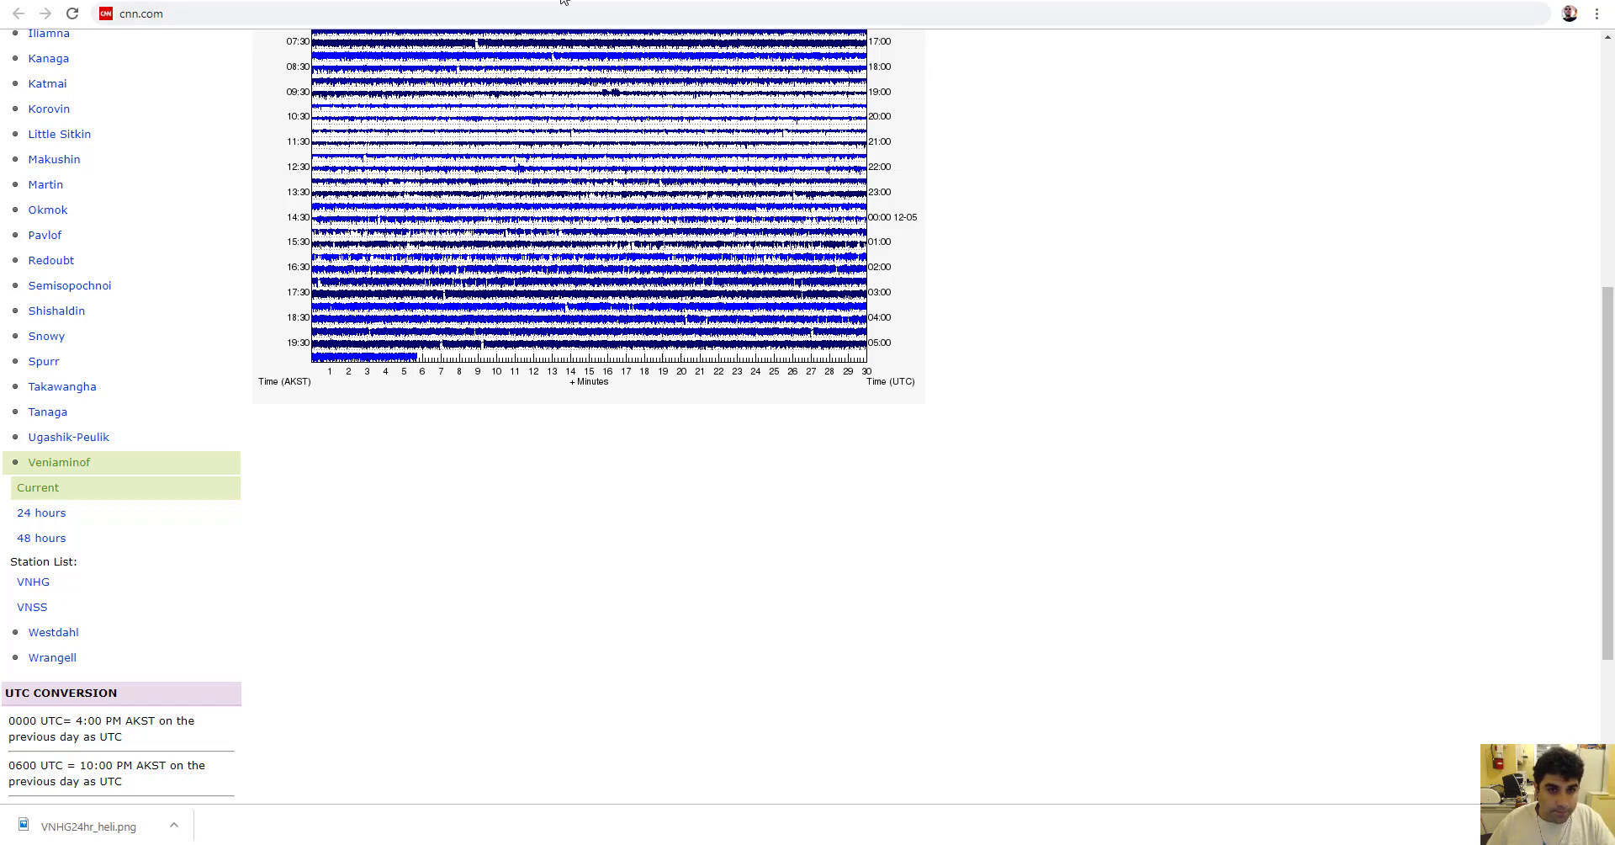
{"action": "mouse_move", "coordinate": [753, 43]}
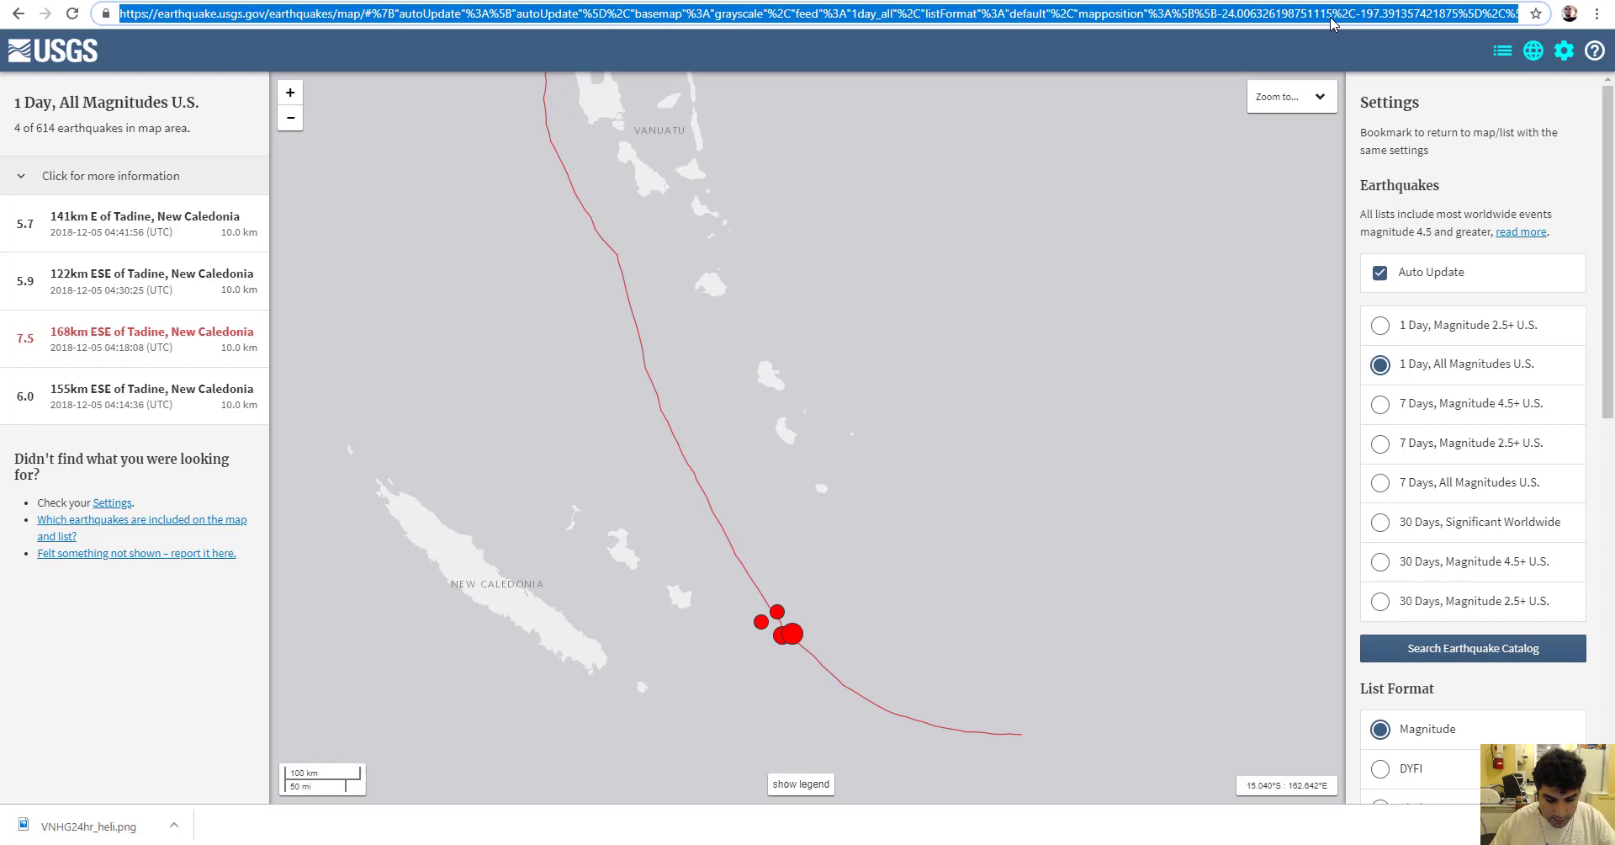
{"action": "type", "text": "ve"}
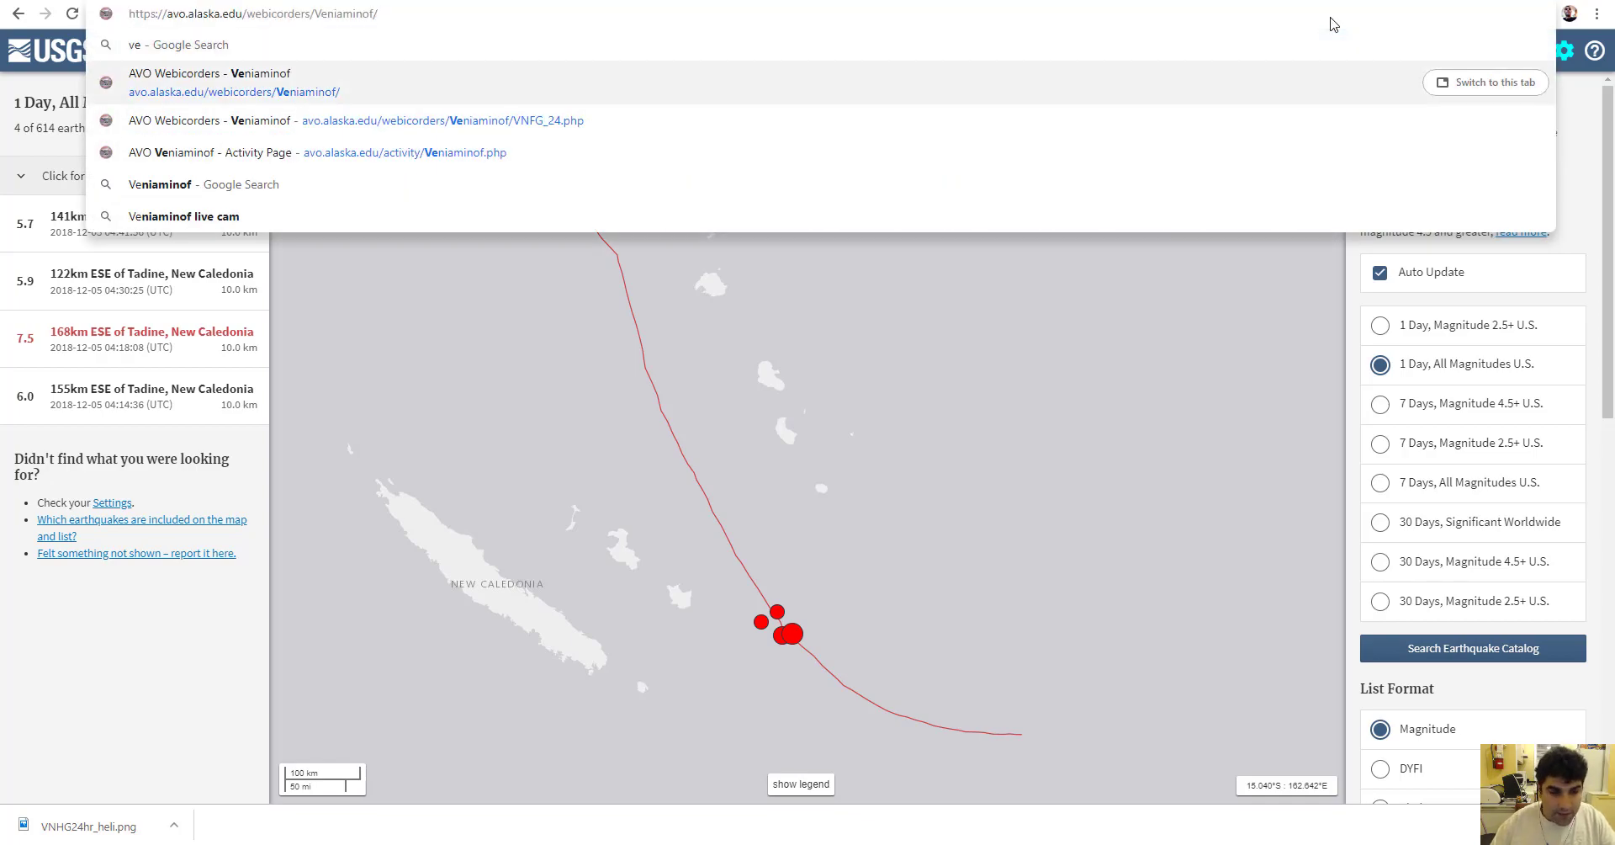
{"action": "left_click", "coordinate": [233, 92]}
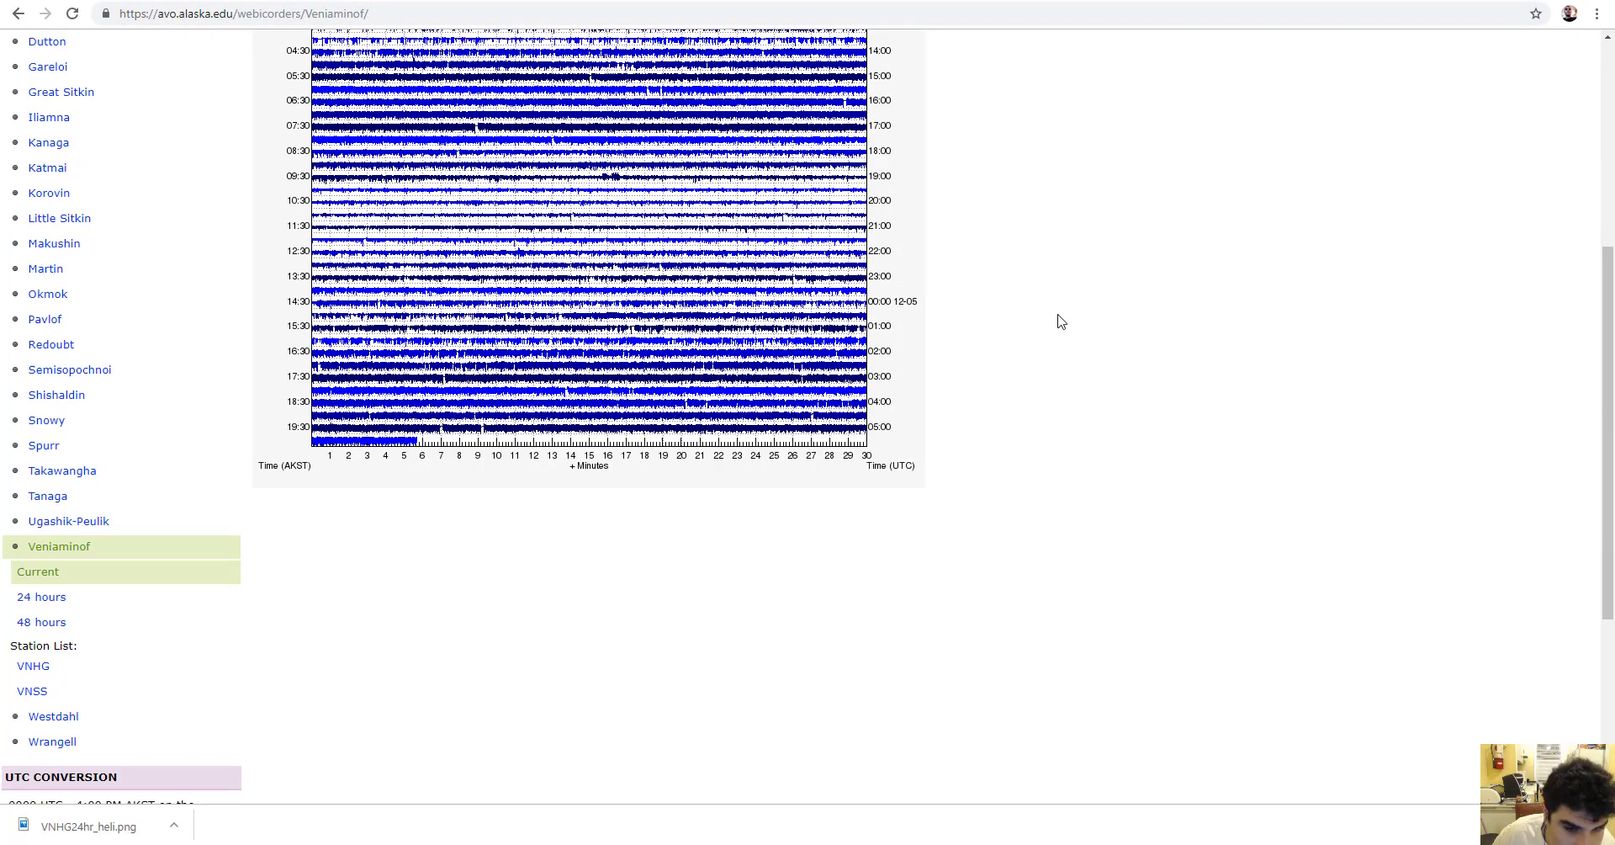
{"action": "mouse_move", "coordinate": [69, 369]}
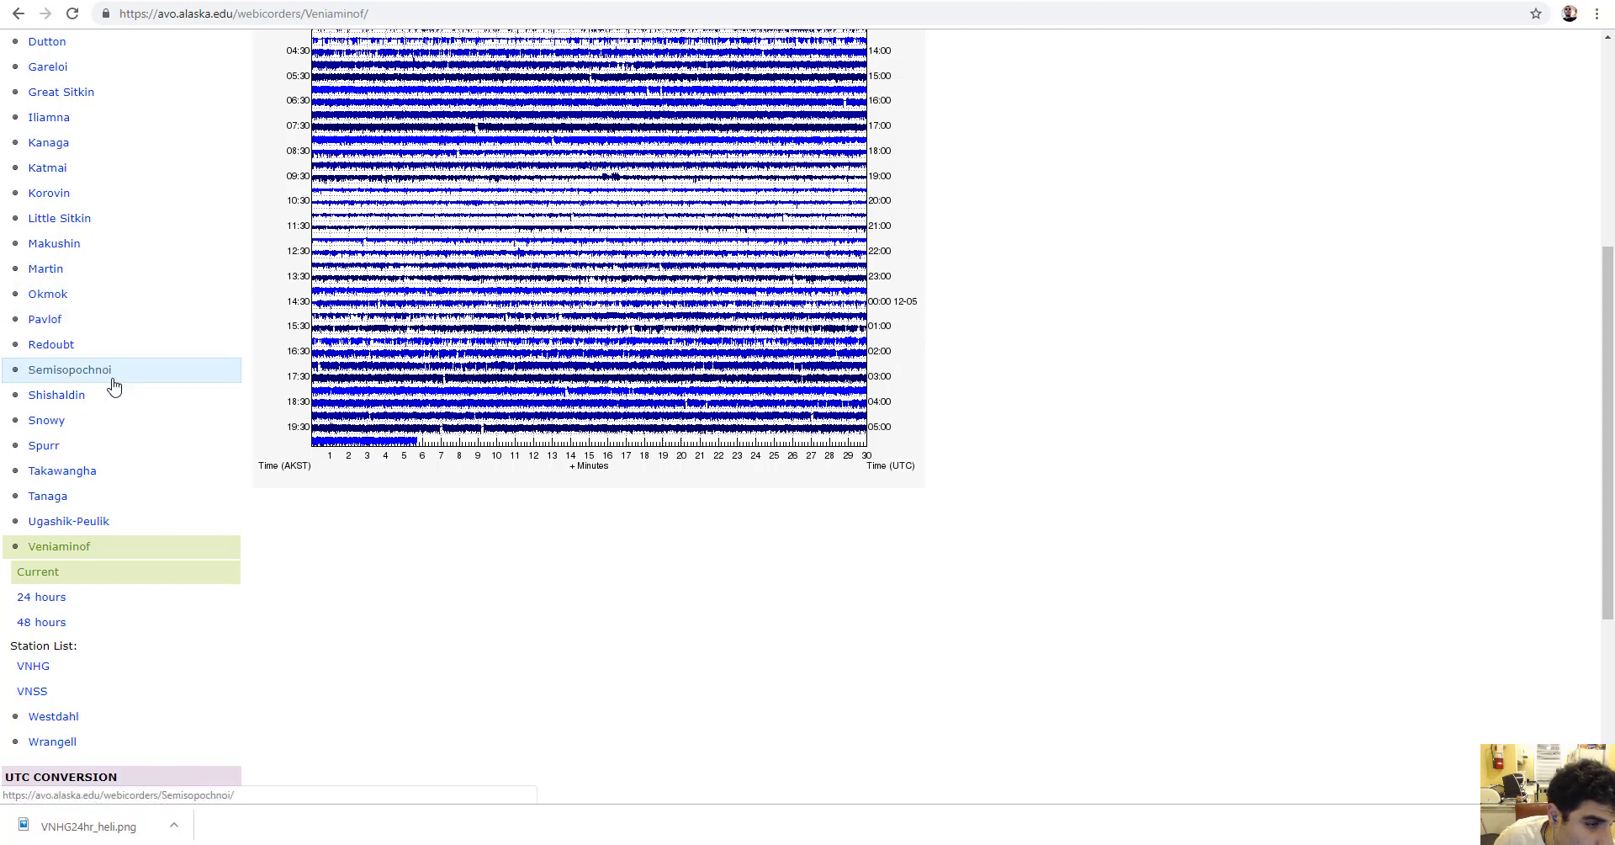
Glance at Little Sitkin's webicorder, then open and scroll the Great Sitkin seismogram.
{"action": "left_click", "coordinate": [59, 217]}
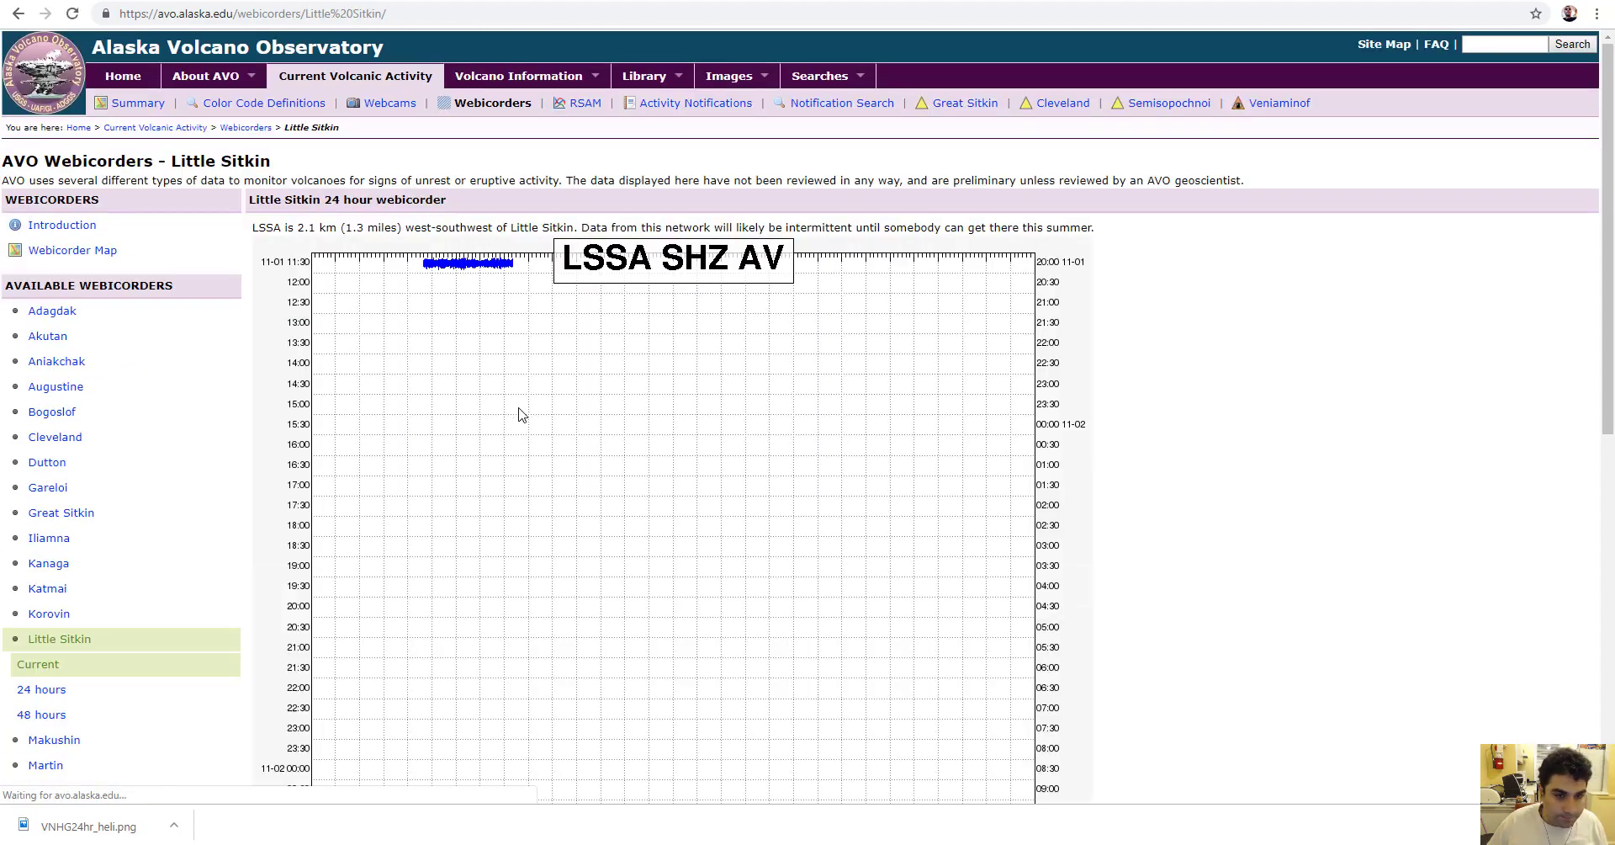
{"action": "mouse_move", "coordinate": [61, 513]}
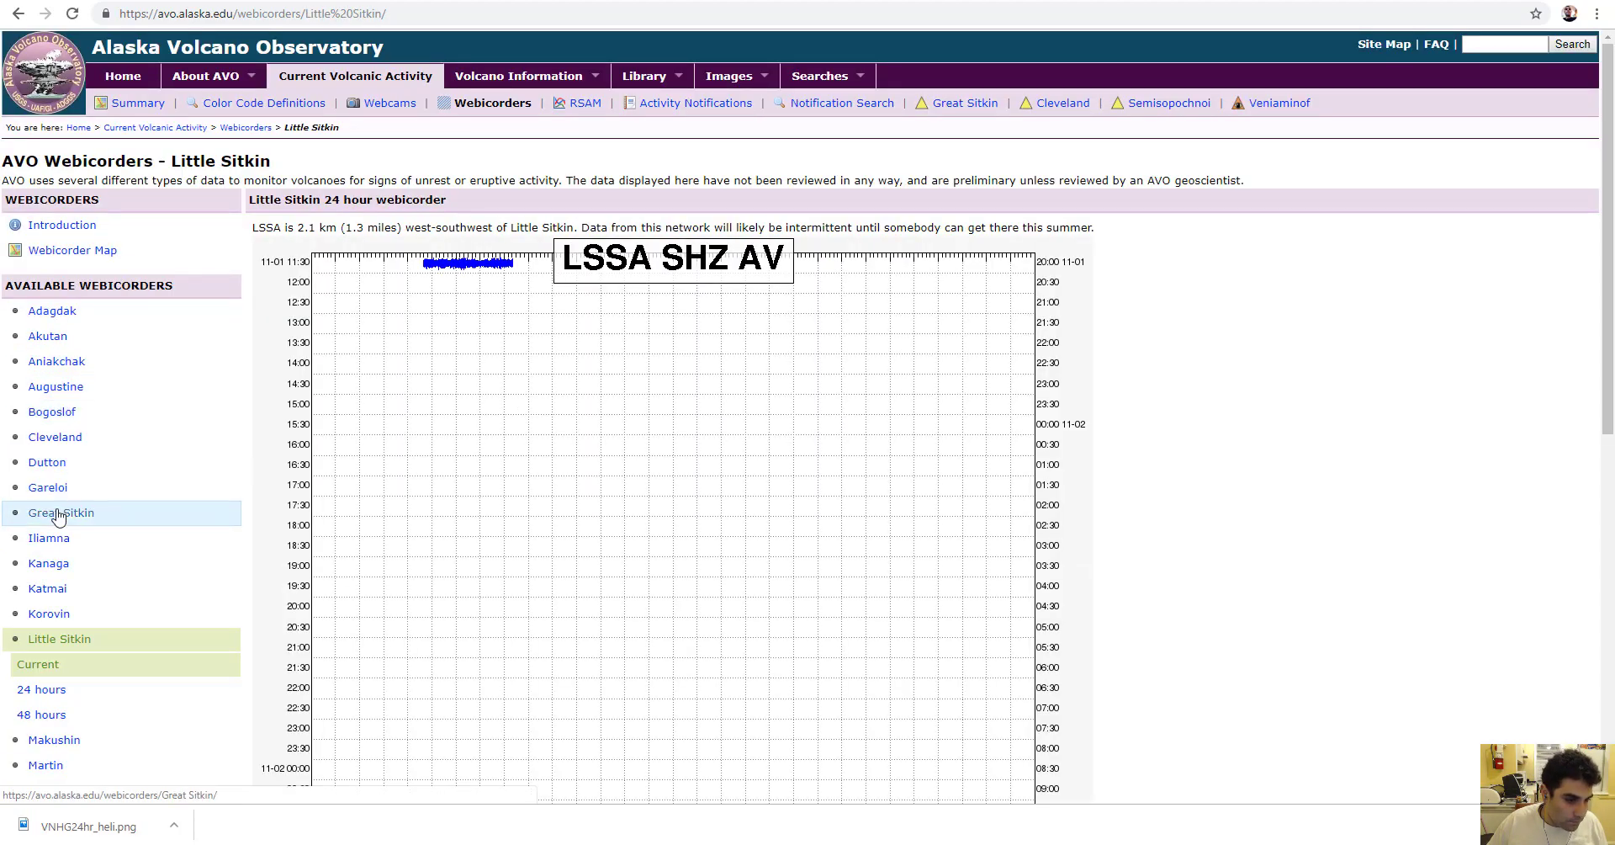
{"action": "left_click", "coordinate": [60, 512]}
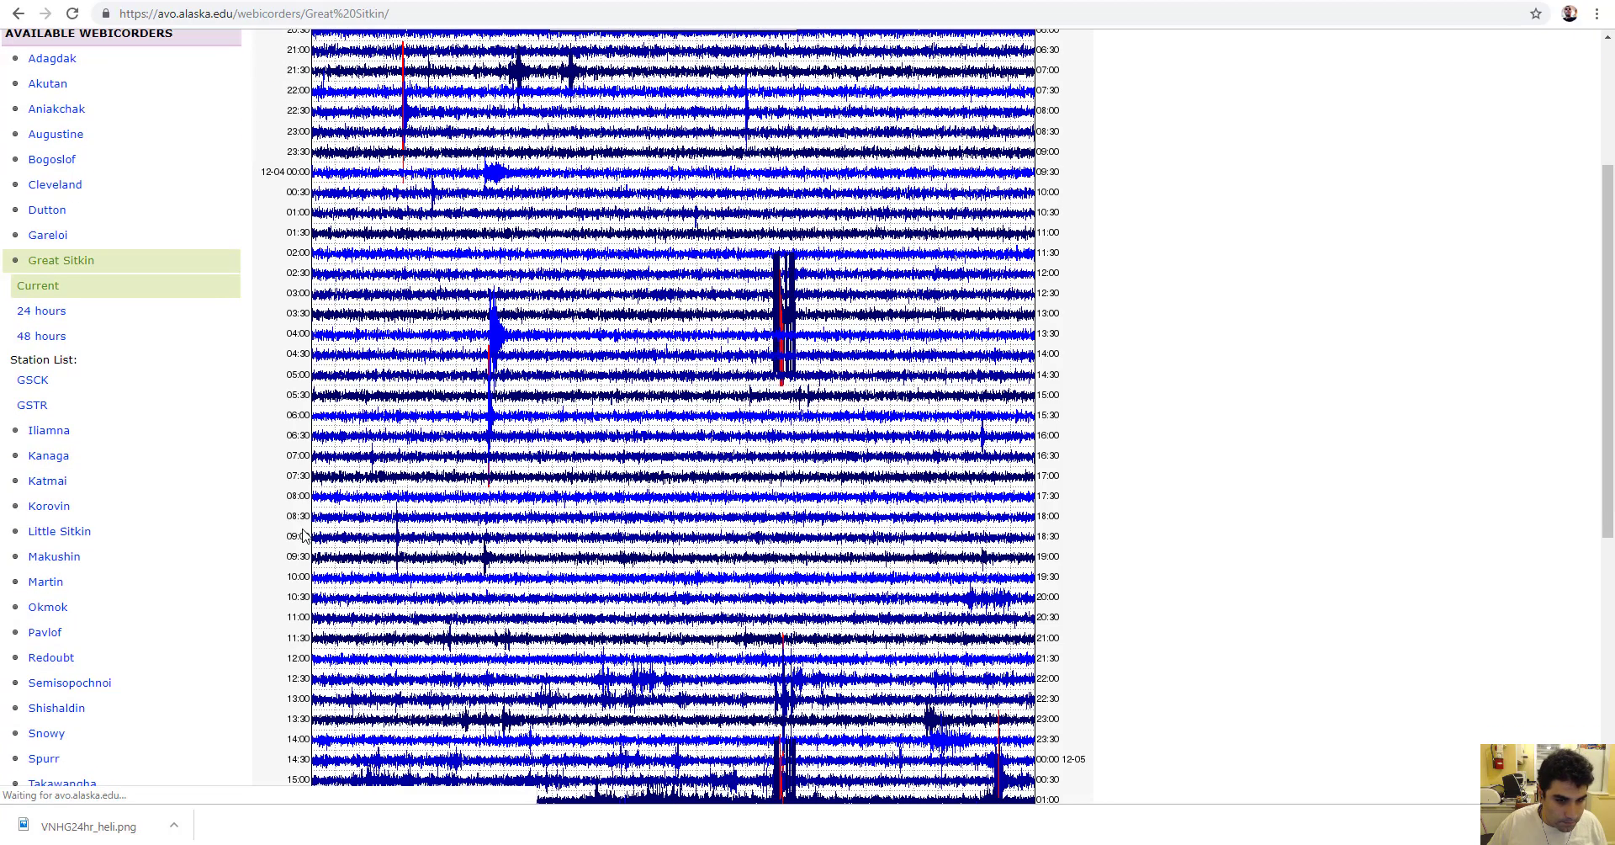
{"action": "scroll", "scroll_direction": "down", "scroll_amount": 3}
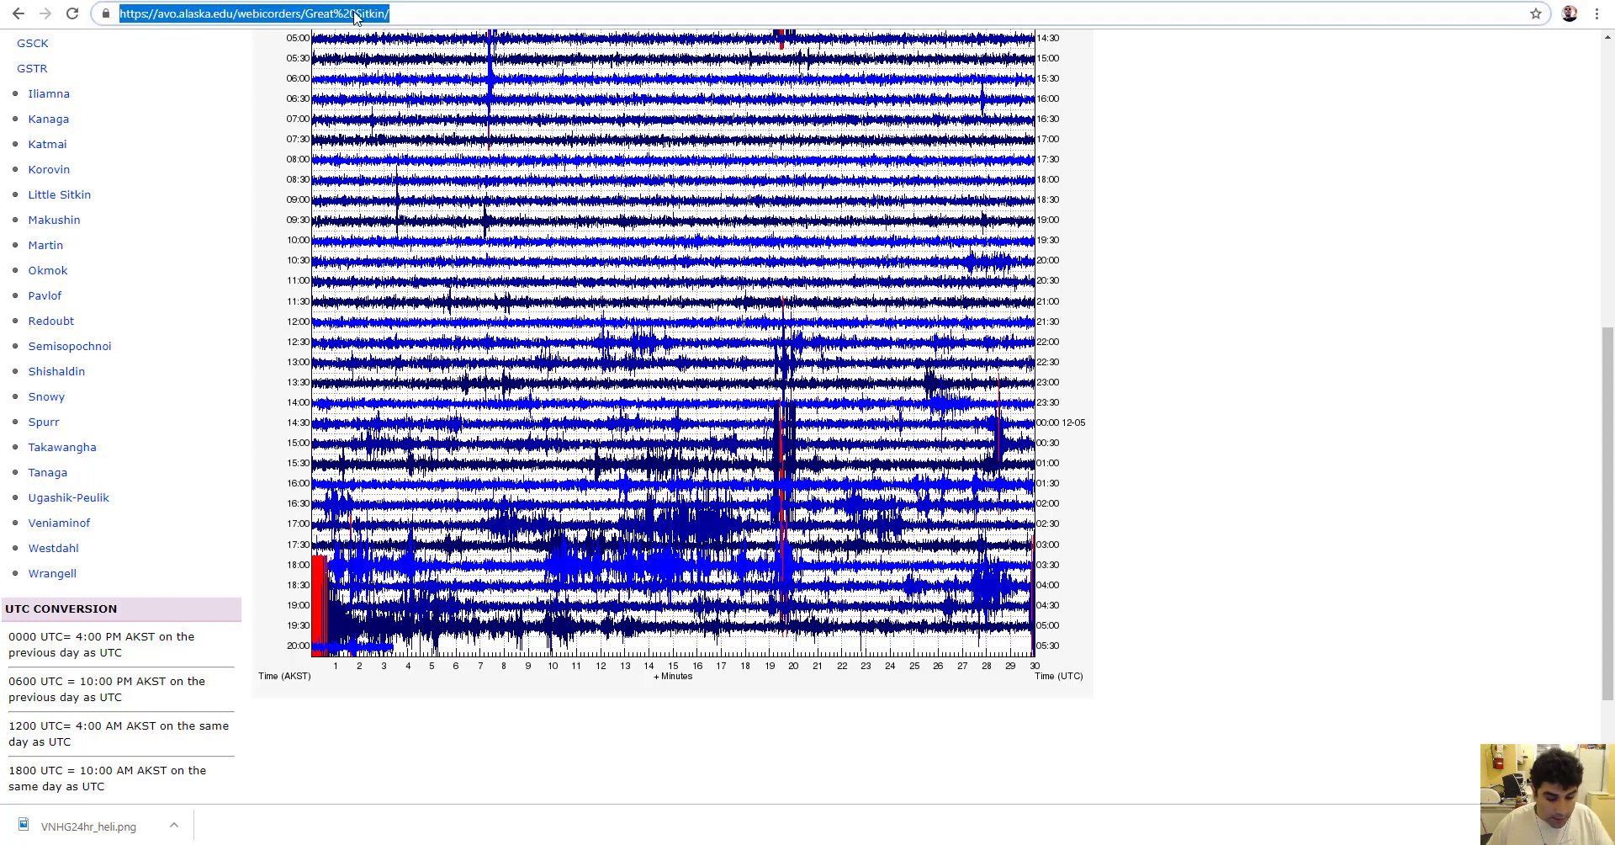
{"action": "type", "text": "ag"}
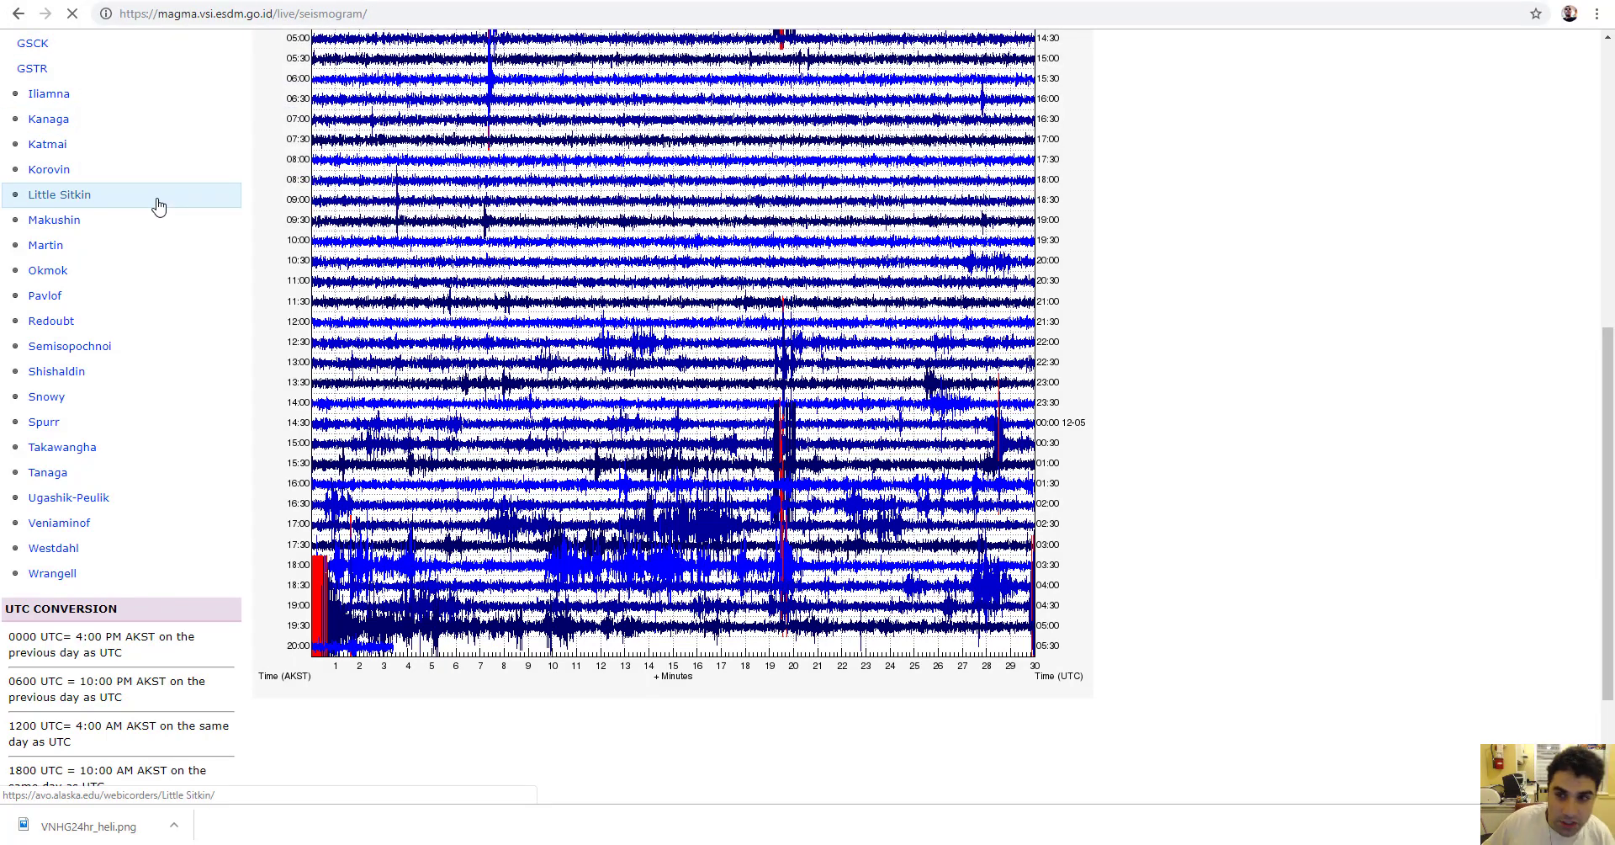
Load the magma.vsi.esdm.go.id/live/seismogram page.
{"action": "left_click", "coordinate": [243, 13]}
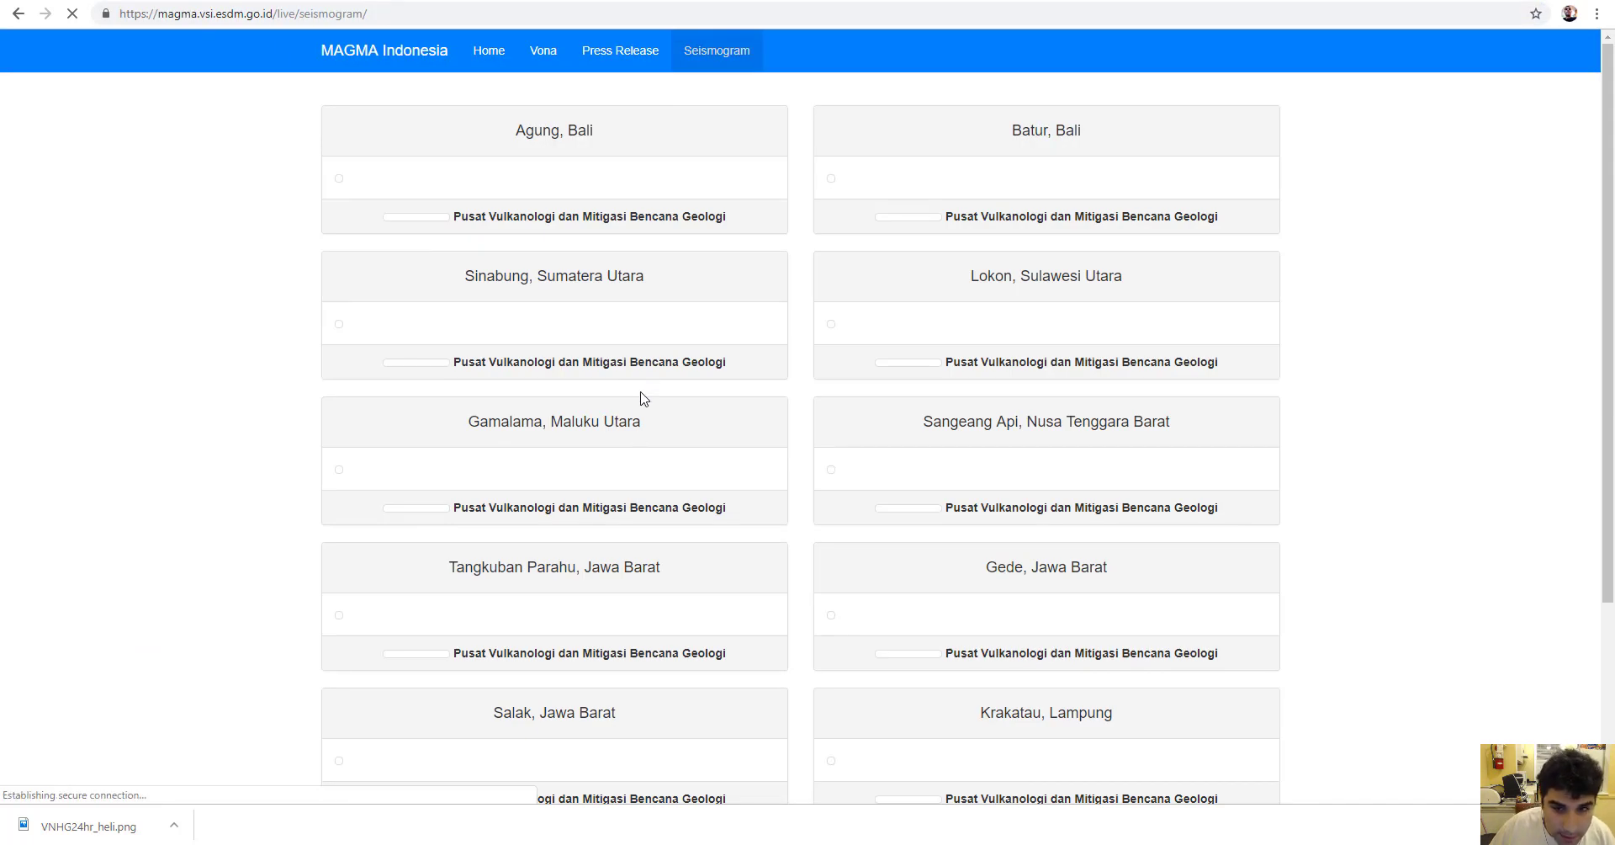
Scroll the MAGMA Indonesia seismogram page while the volcano images load.
{"action": "scroll", "scroll_direction": "down", "scroll_amount": 3}
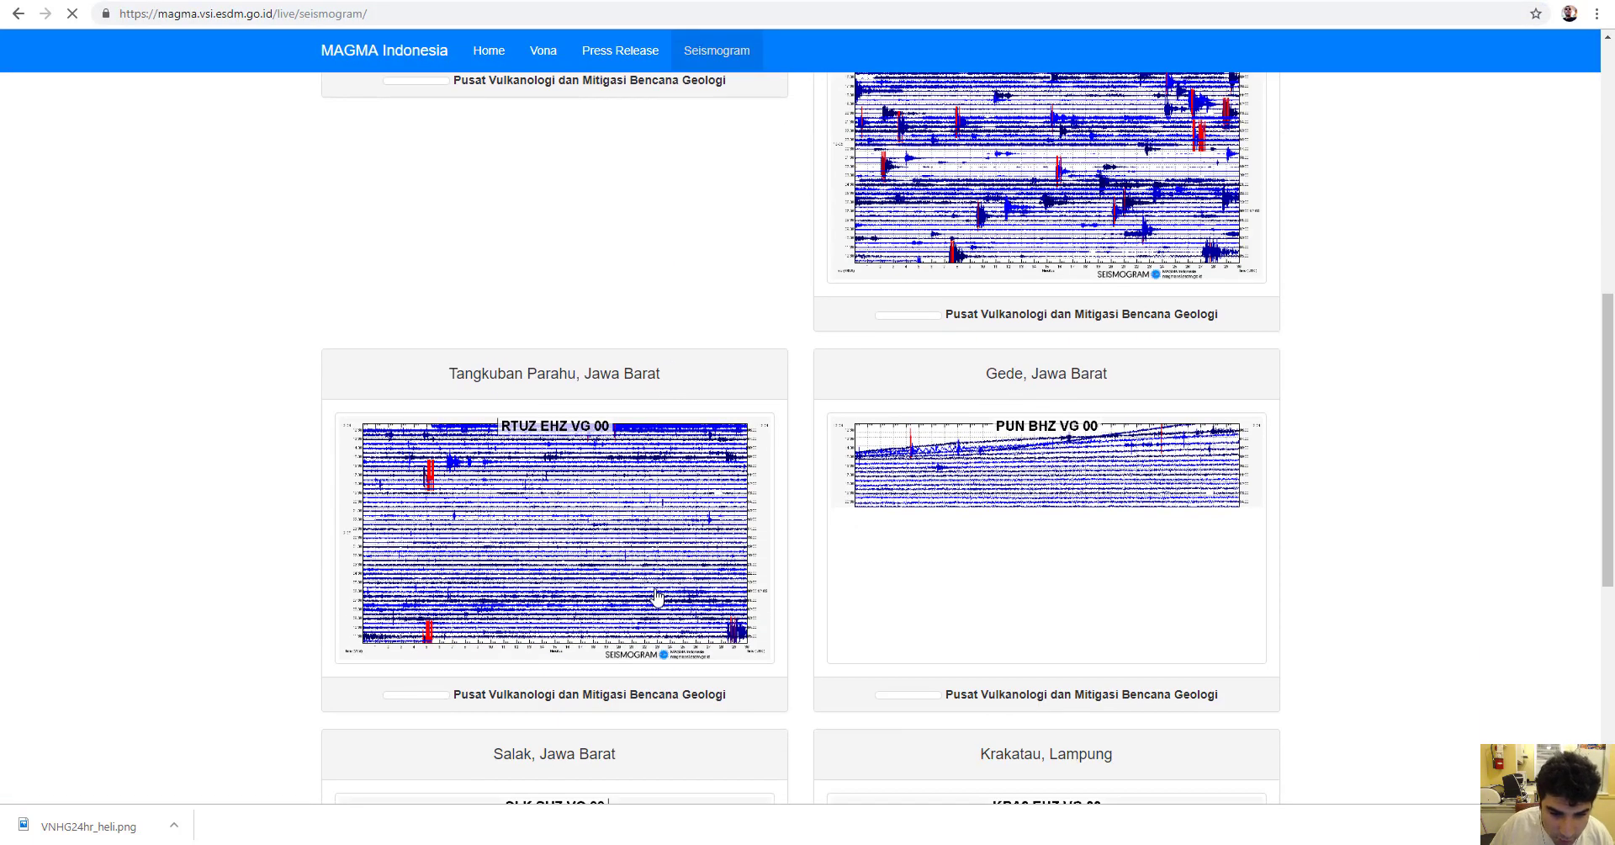
{"action": "scroll", "scroll_direction": "down", "scroll_amount": 3}
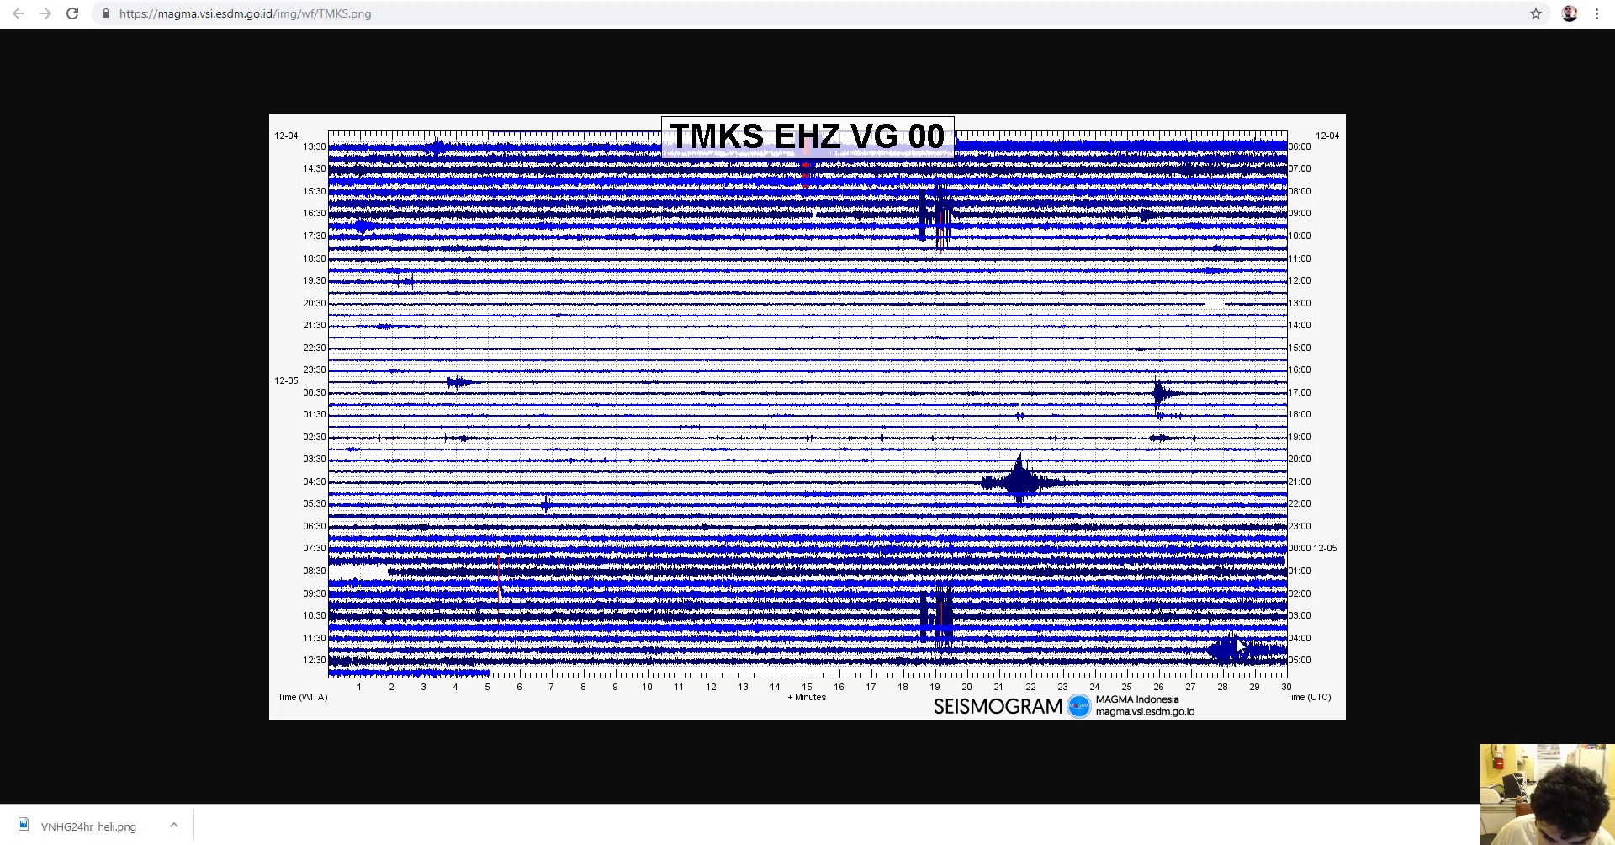
{"action": "mouse_move", "coordinate": [1232, 663]}
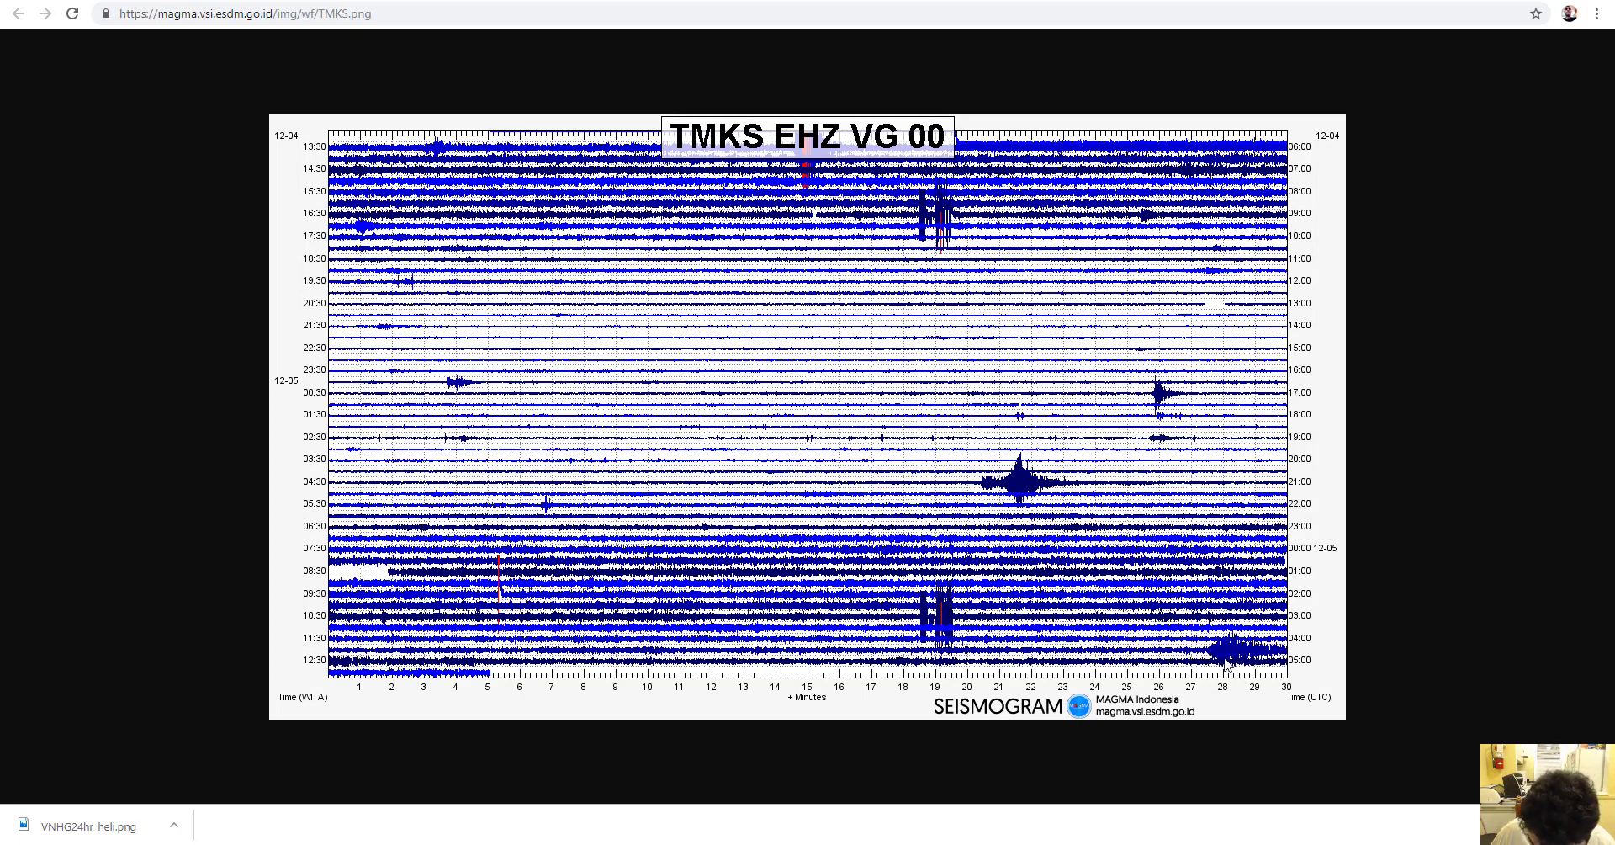
{"action": "mouse_move", "coordinate": [667, 626]}
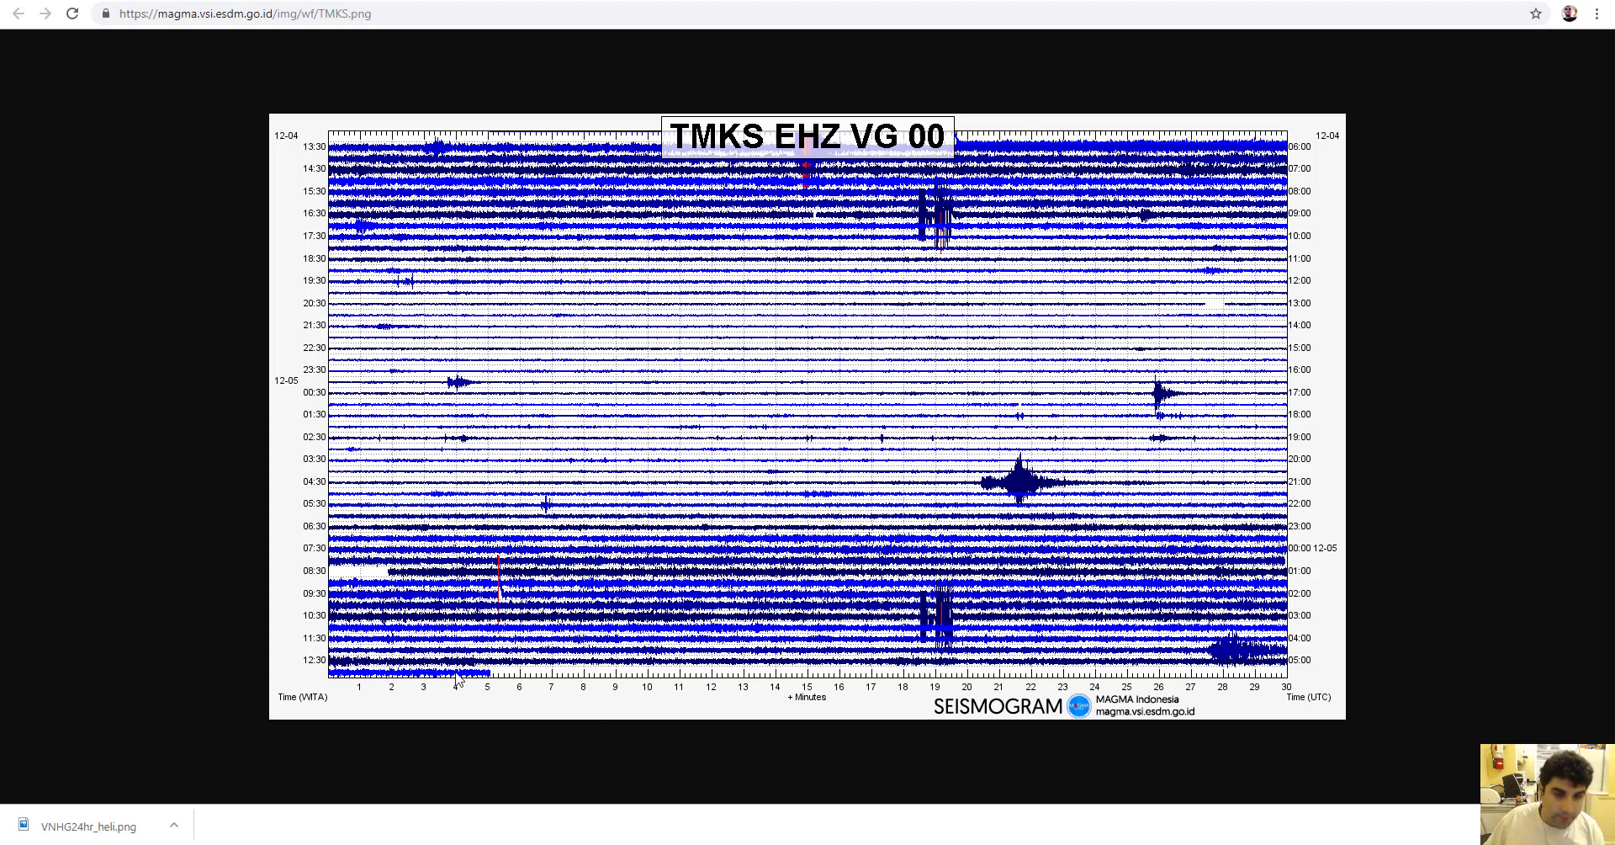
{"action": "mouse_move", "coordinate": [689, 685]}
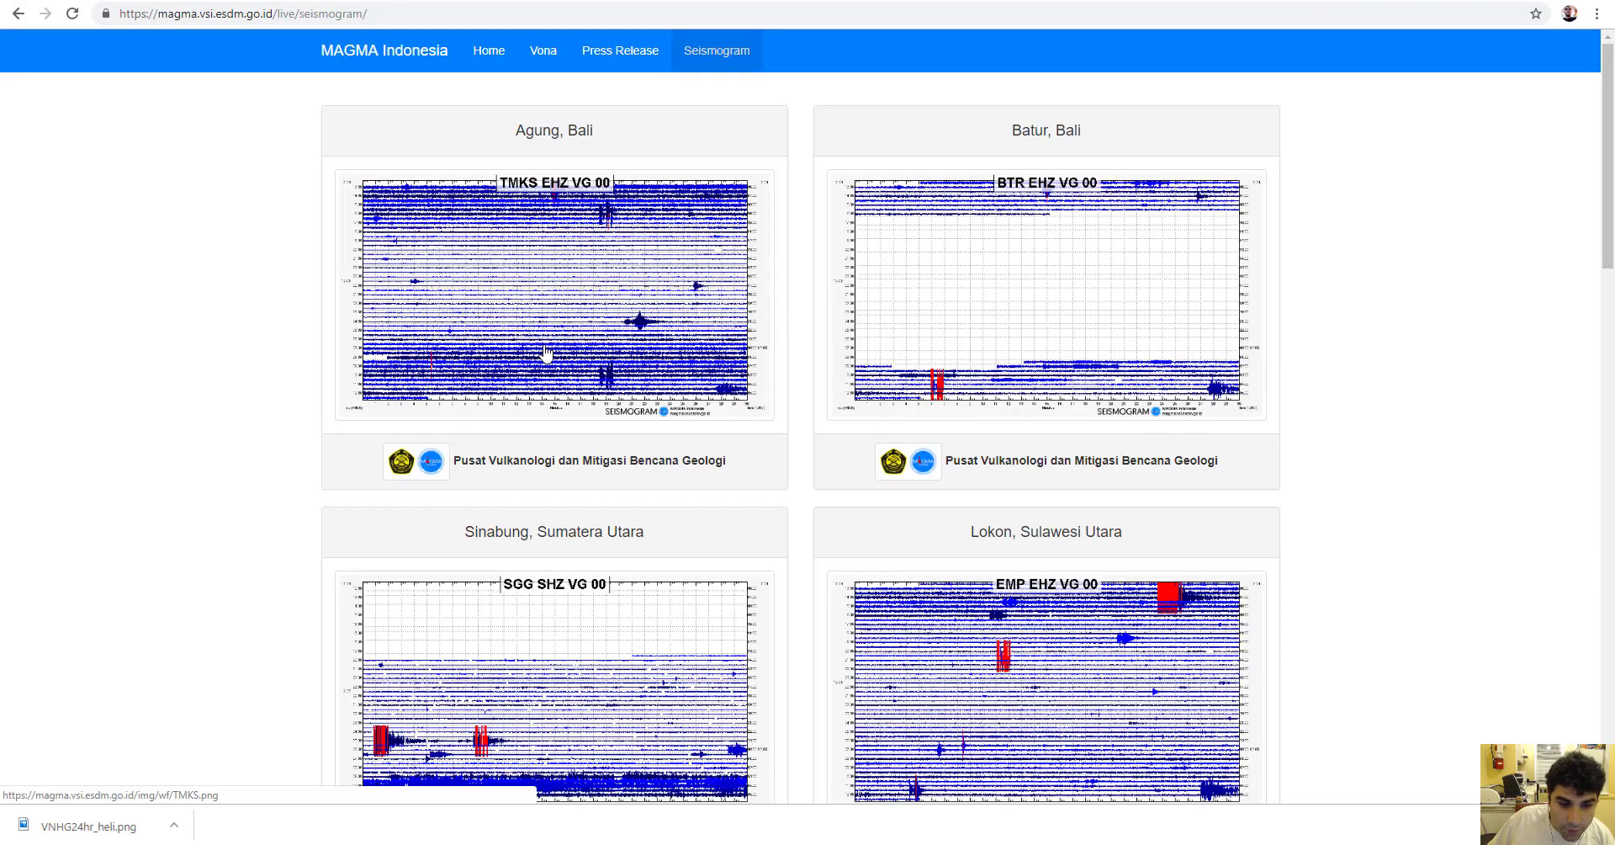
Scroll past the Sinabung, Lokon, Gamalama and Tangkuban Parahu seismograms toward Krakatau.
{"action": "scroll", "scroll_direction": "down", "scroll_amount": 3}
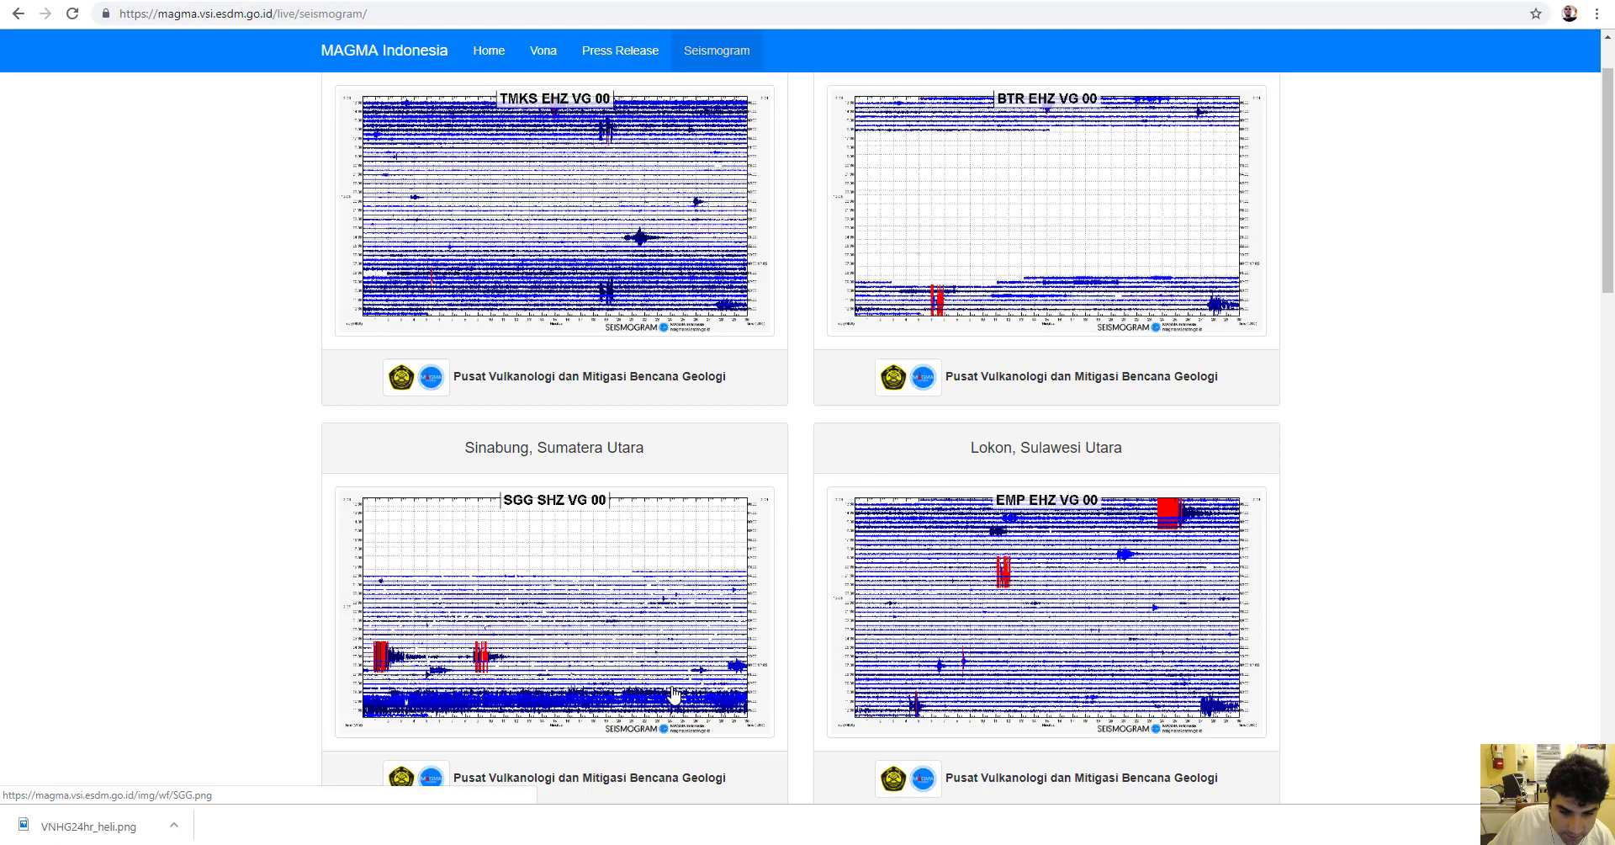
{"action": "mouse_move", "coordinate": [1174, 679]}
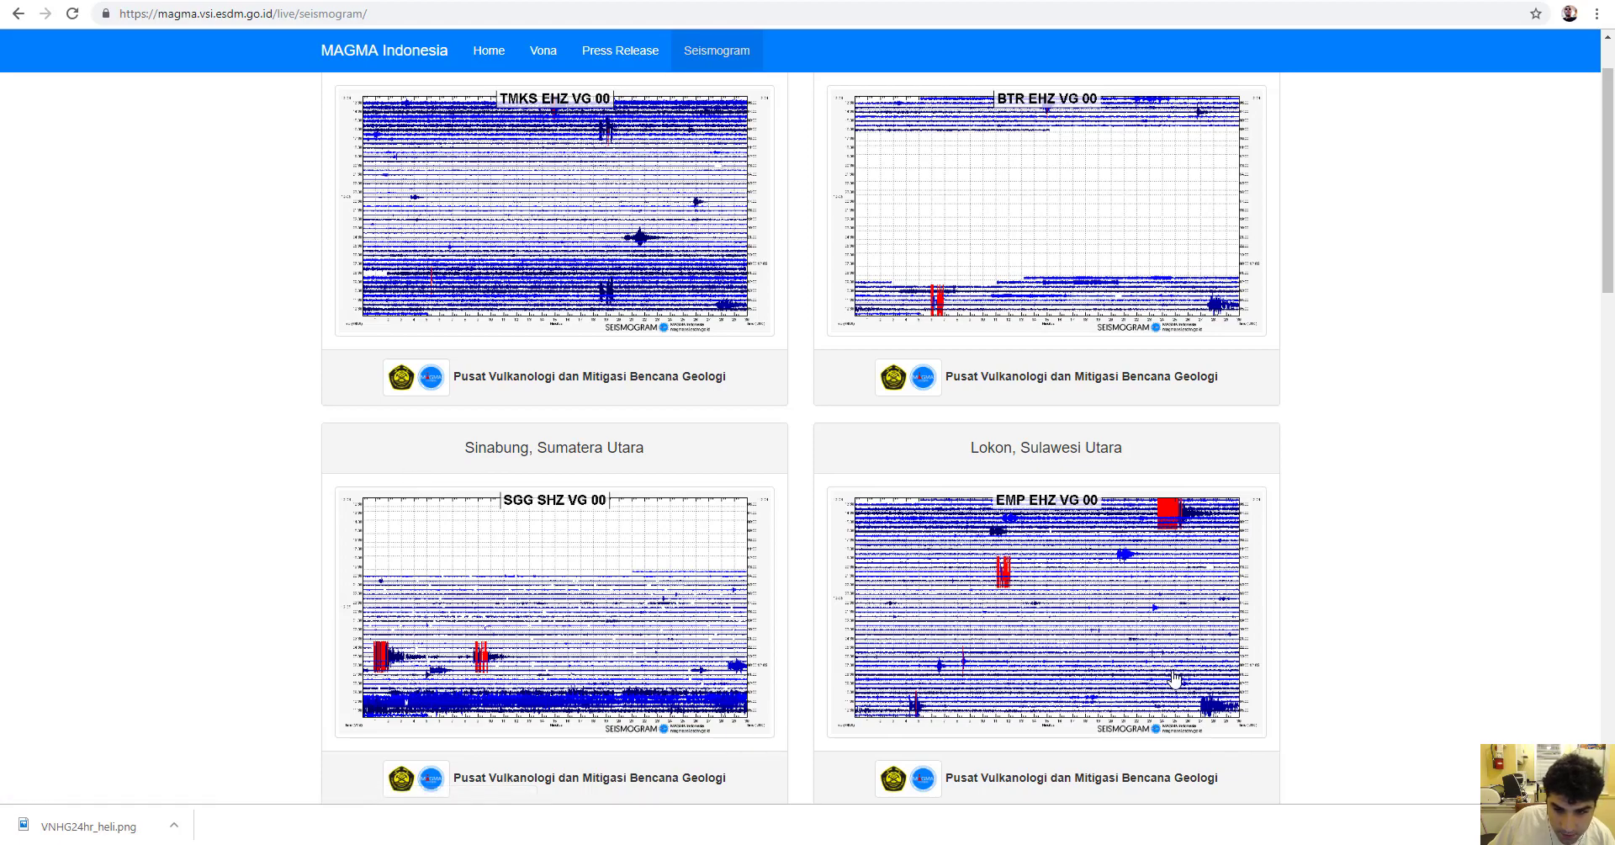
{"action": "scroll", "scroll_direction": "down", "scroll_amount": 3}
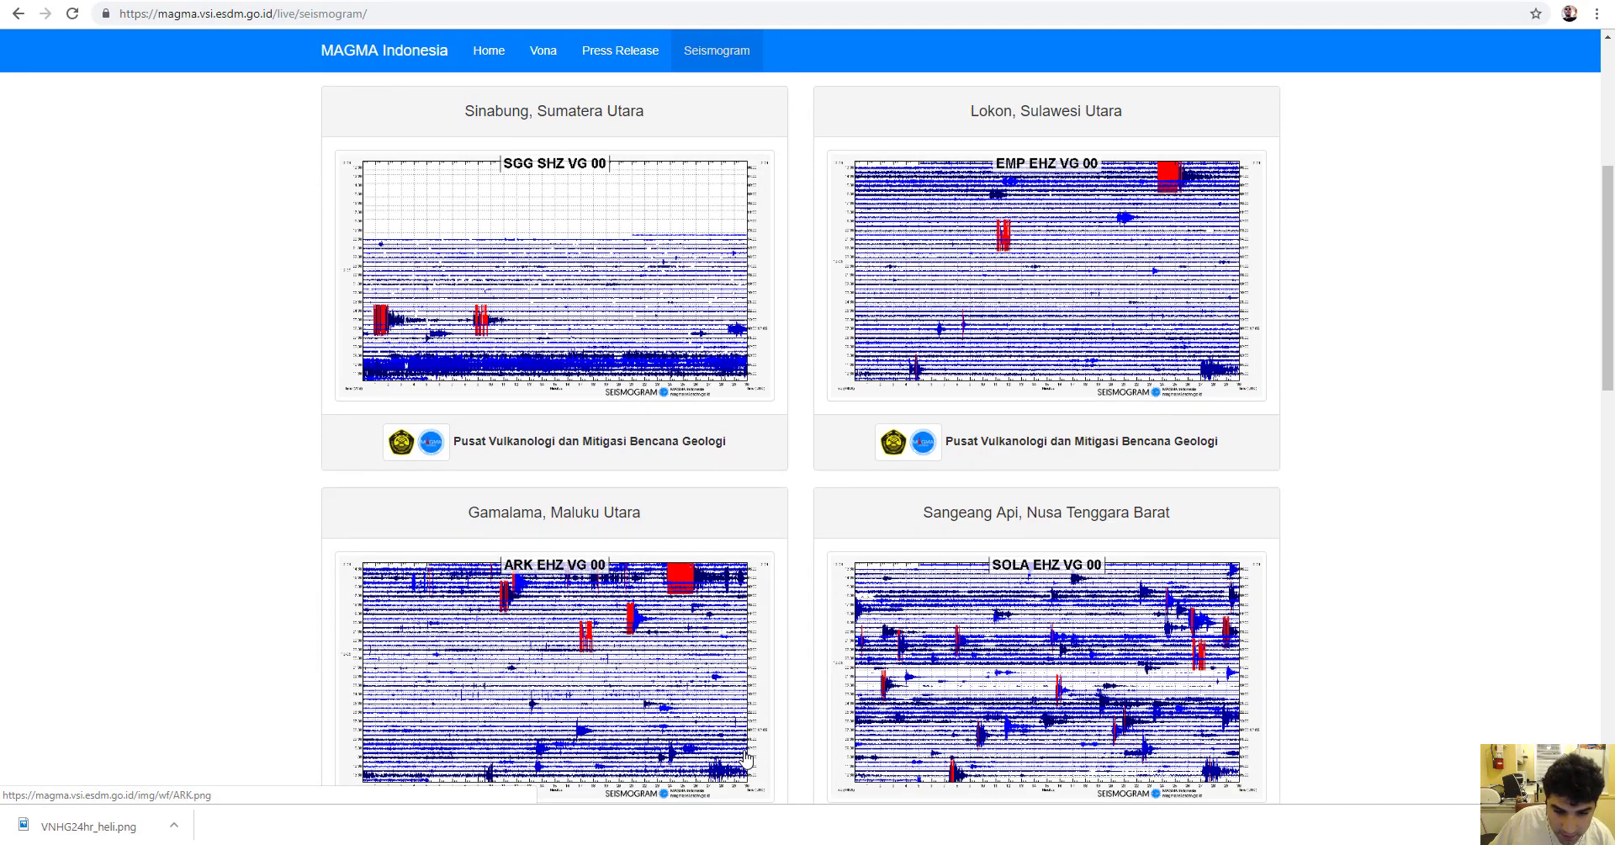
{"action": "scroll", "scroll_direction": "down", "scroll_amount": 3}
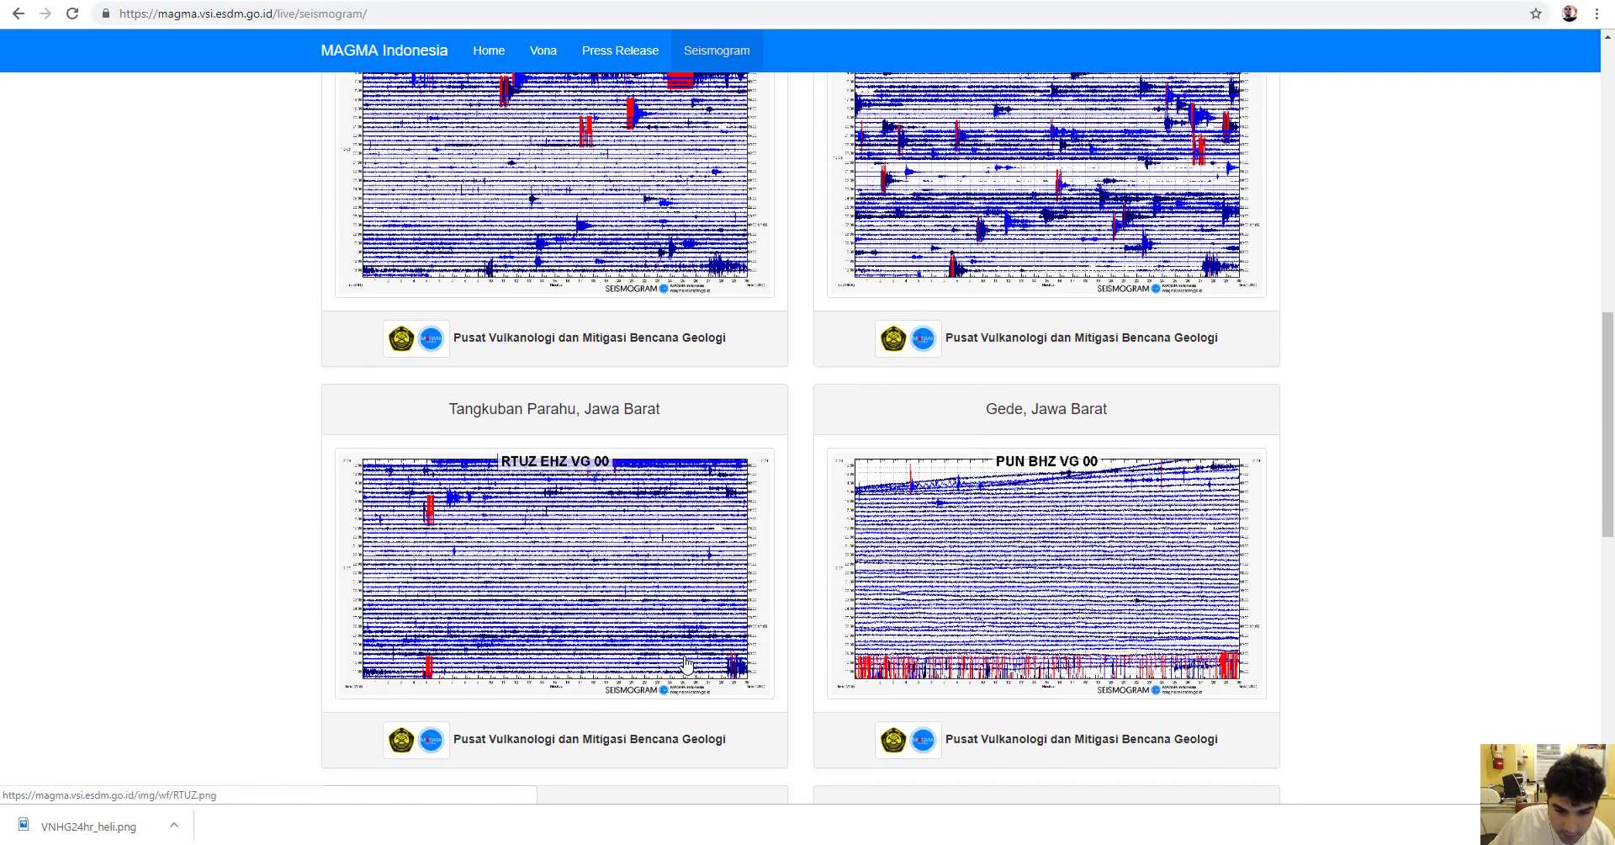
{"action": "scroll", "scroll_direction": "down", "scroll_amount": 3}
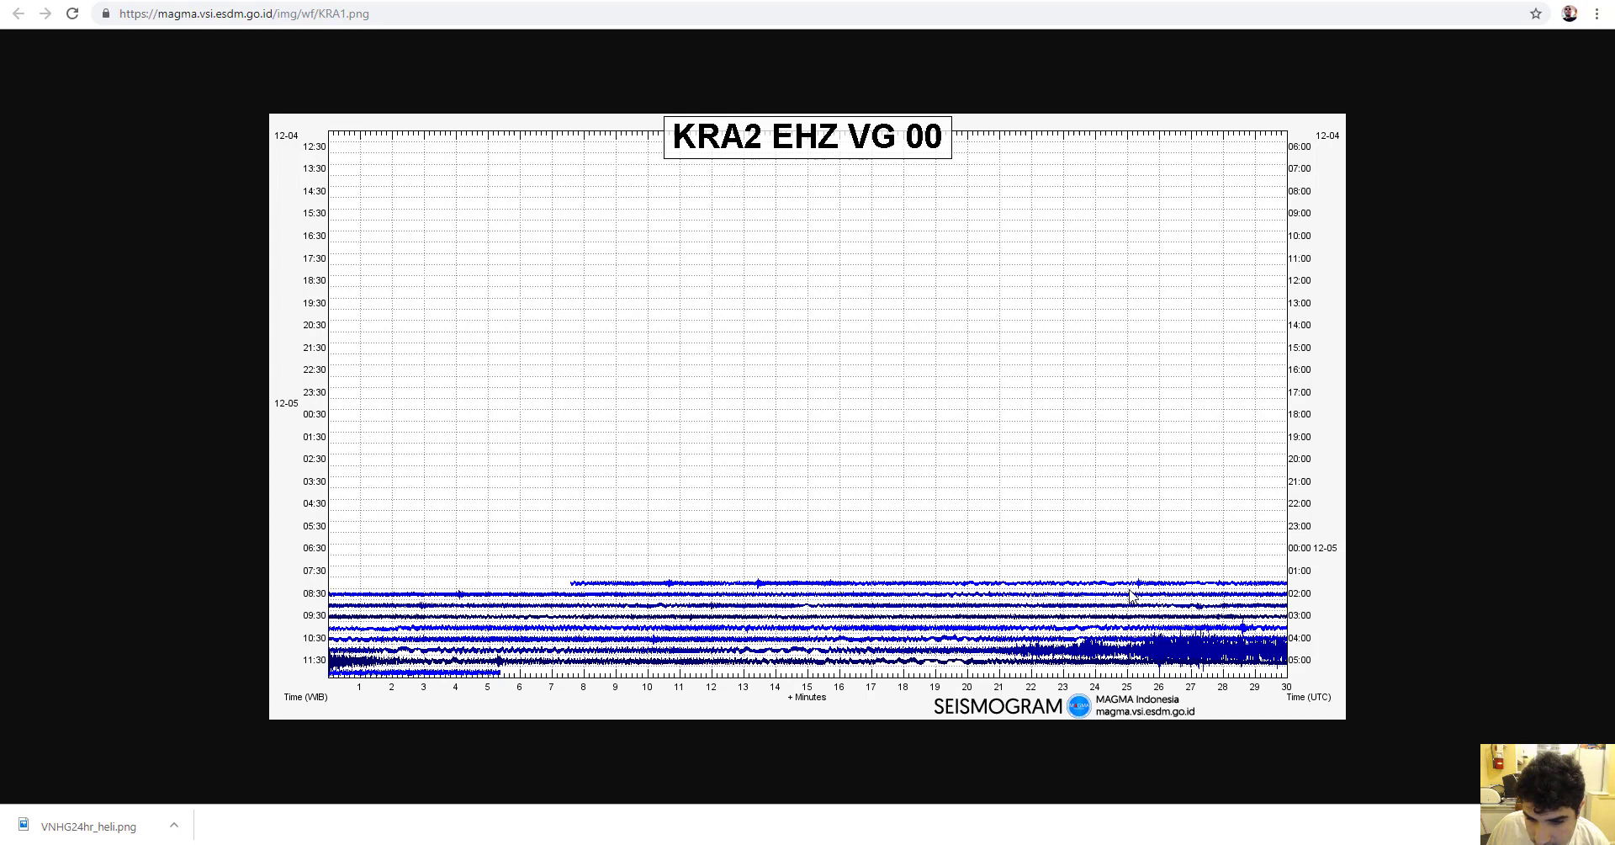
{"action": "mouse_move", "coordinate": [331, 688]}
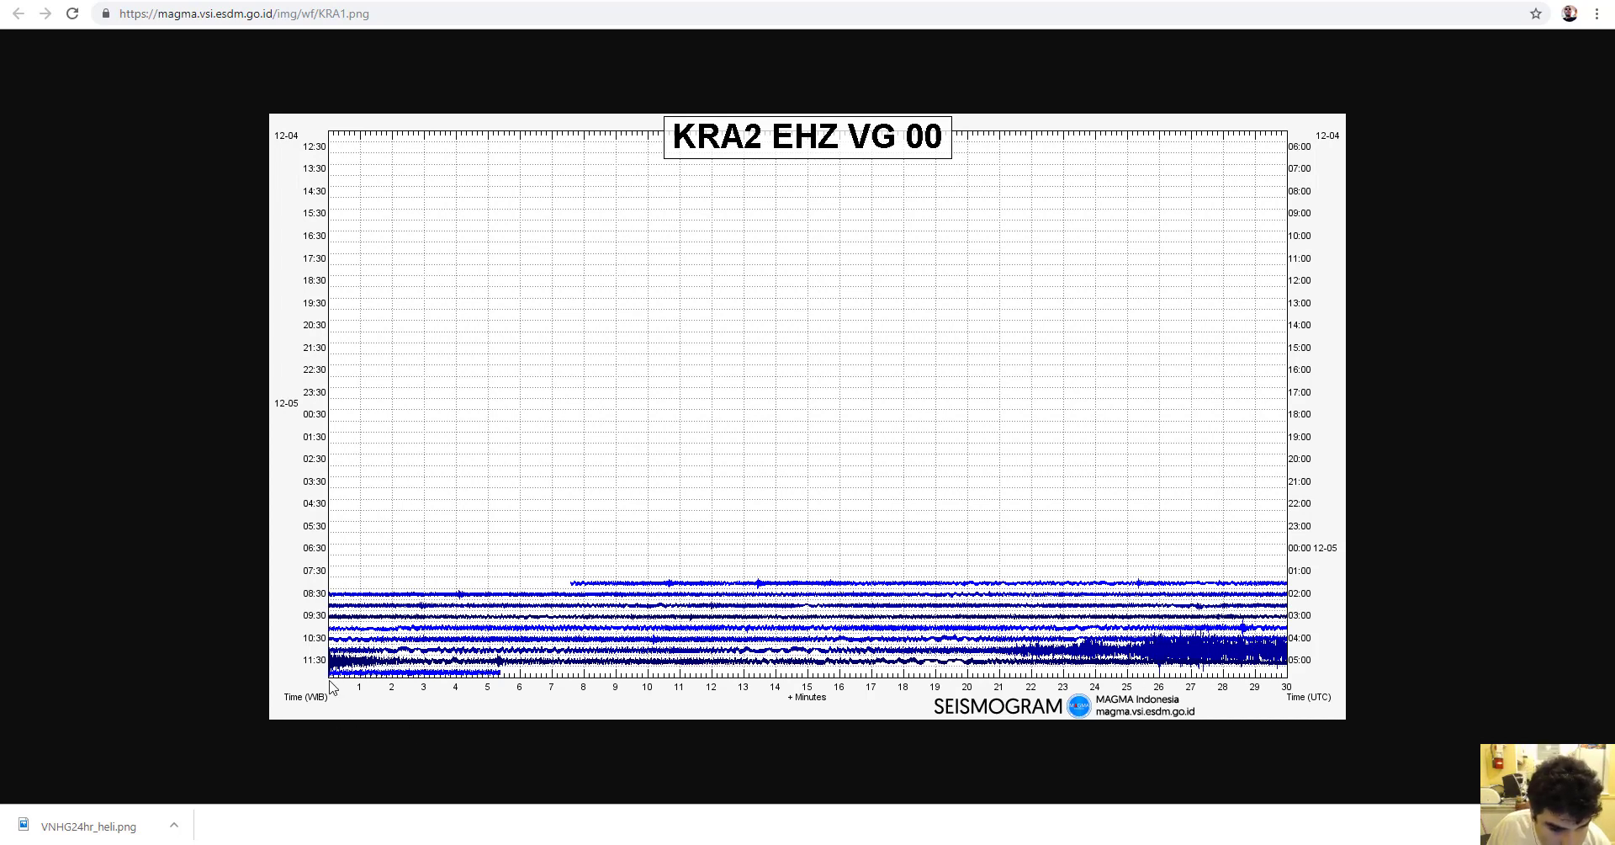
{"action": "mouse_move", "coordinate": [1006, 645]}
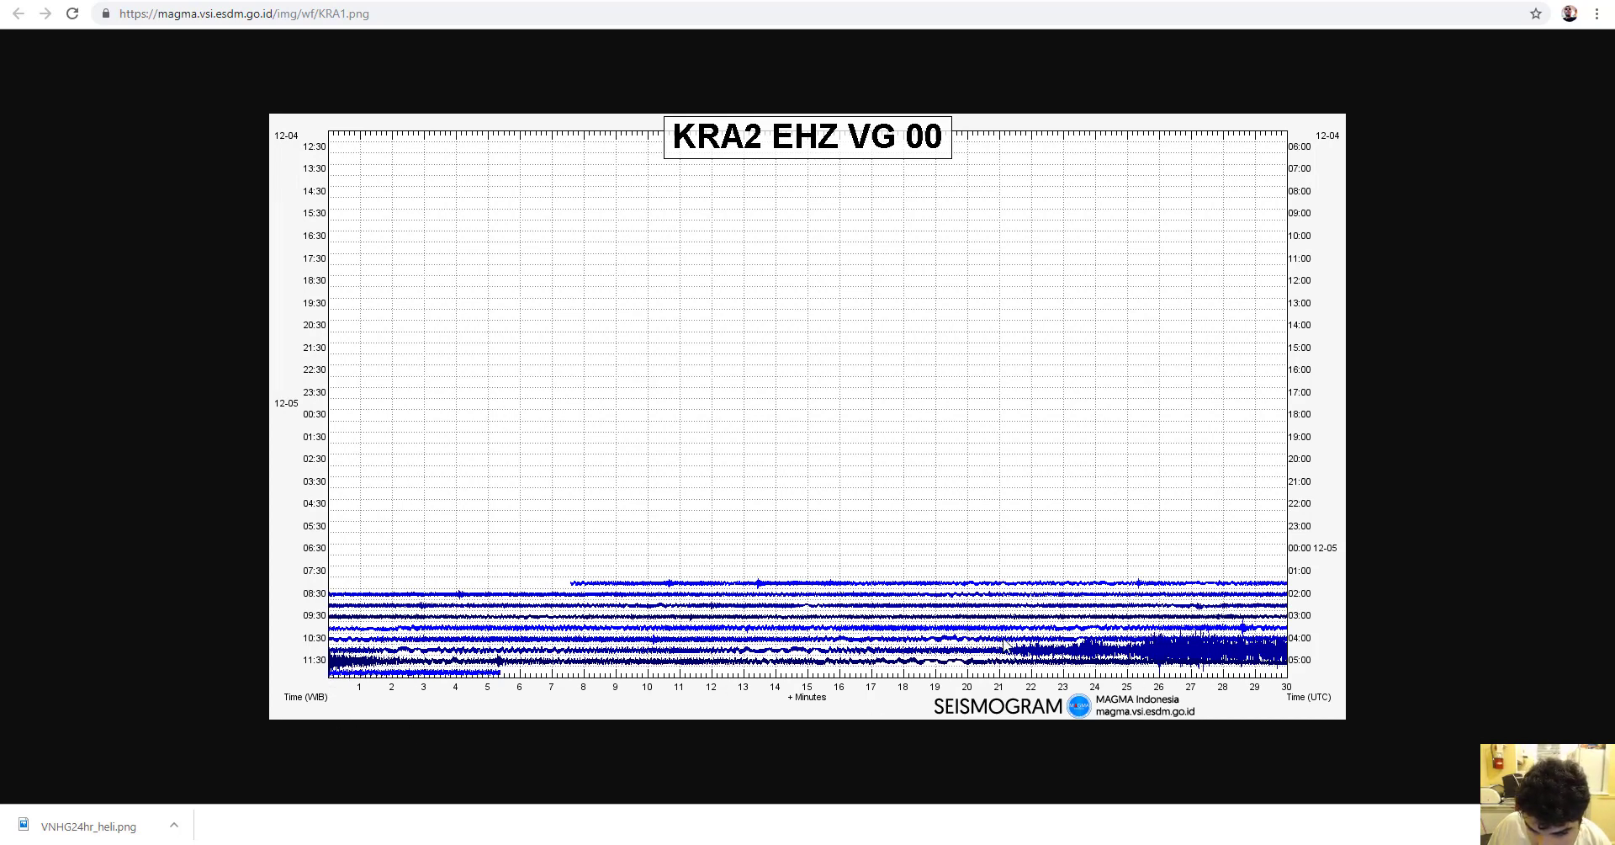
{"action": "mouse_move", "coordinate": [979, 559]}
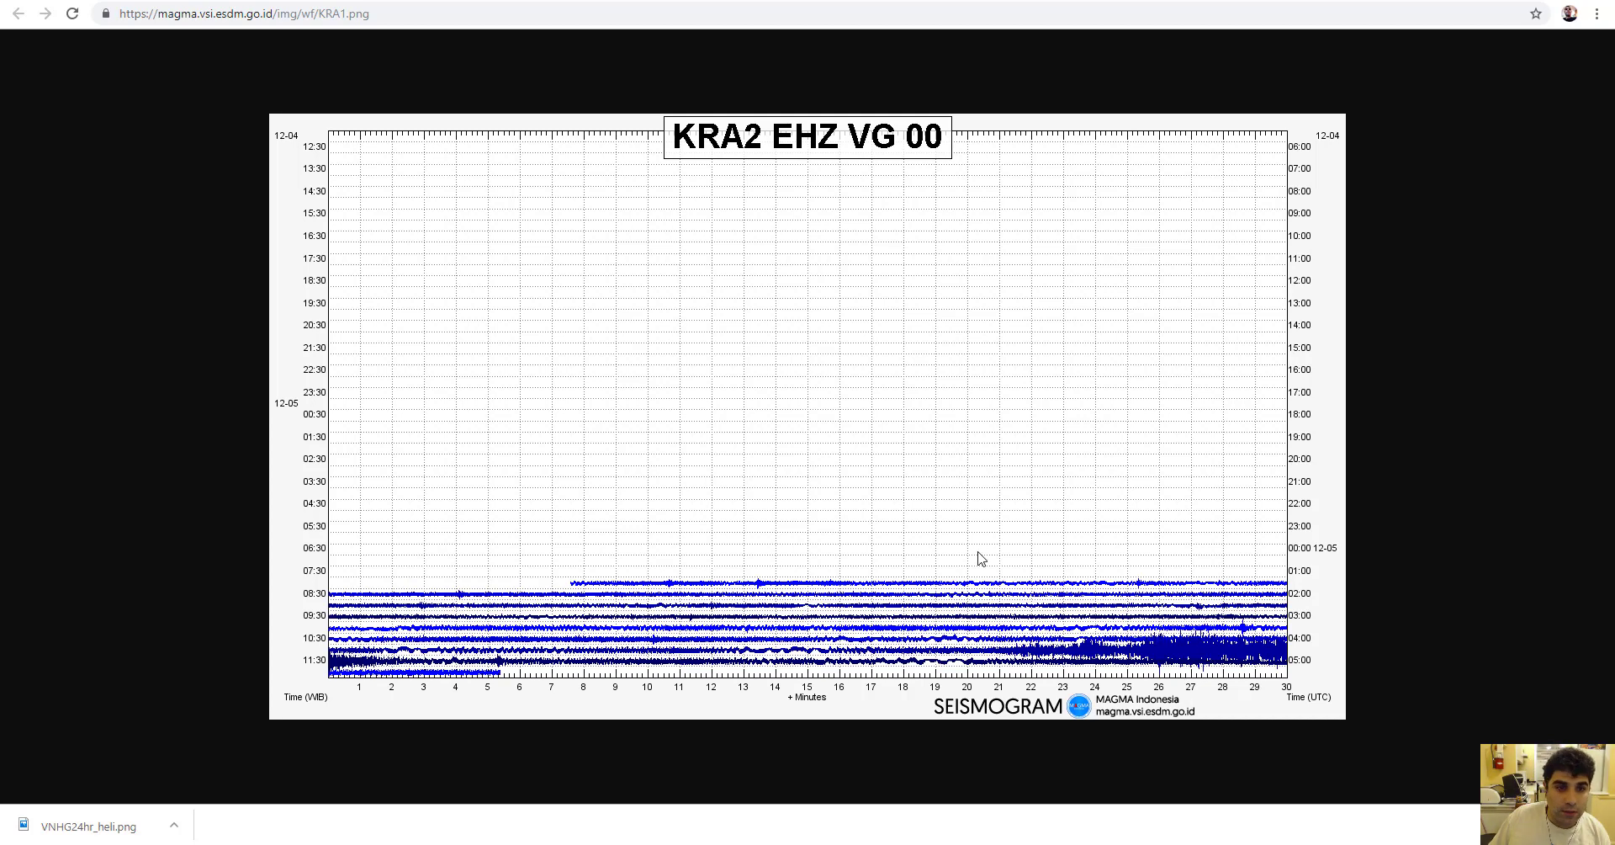
{"action": "mouse_move", "coordinate": [1111, 208]}
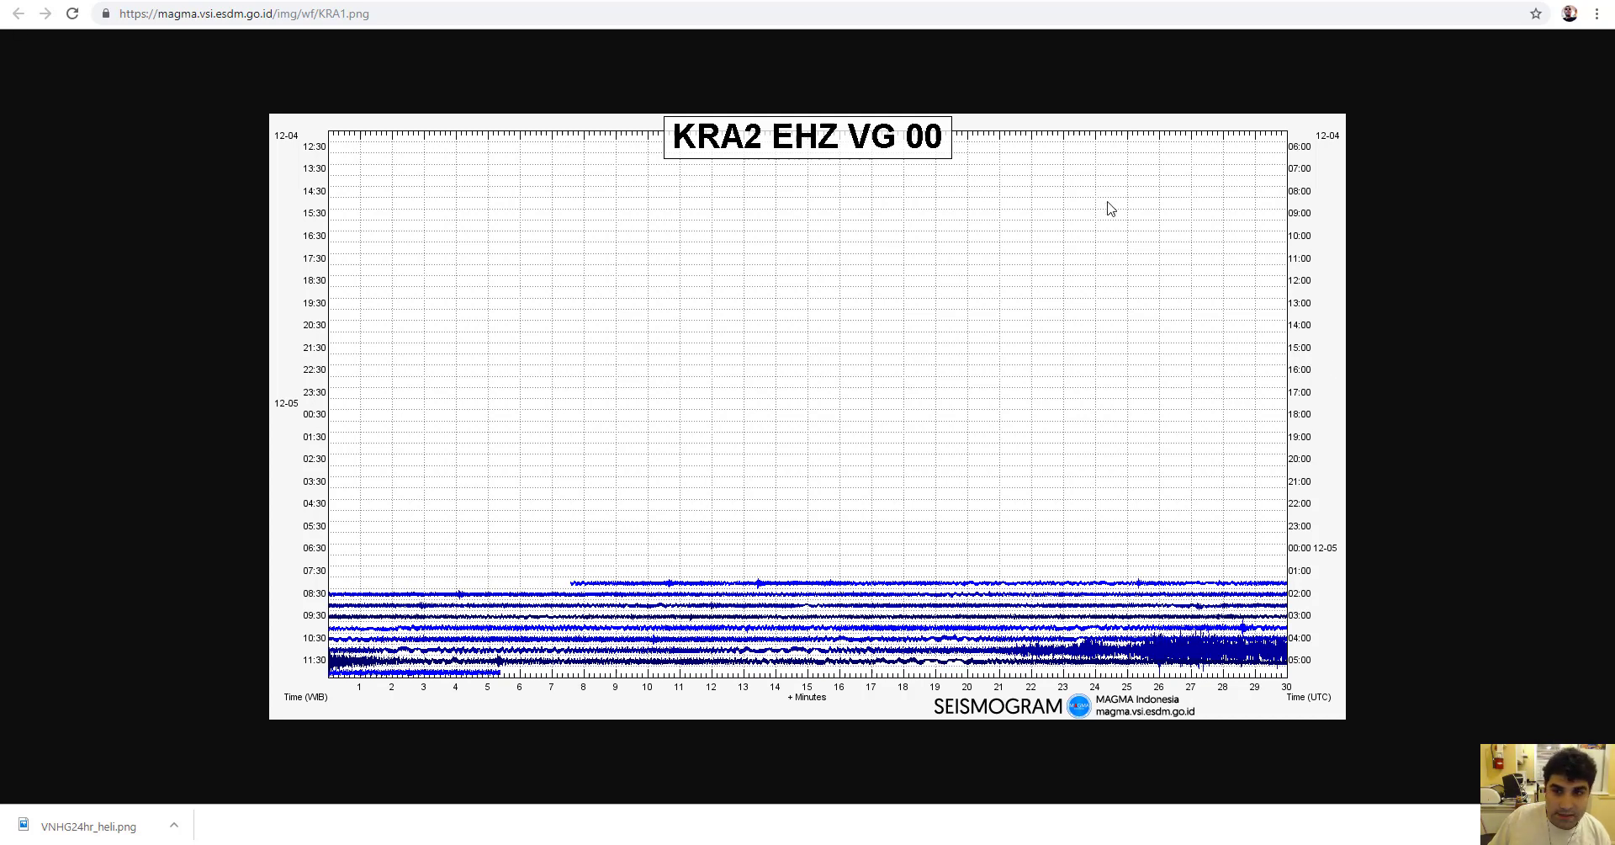
{"action": "left_click", "coordinate": [18, 13]}
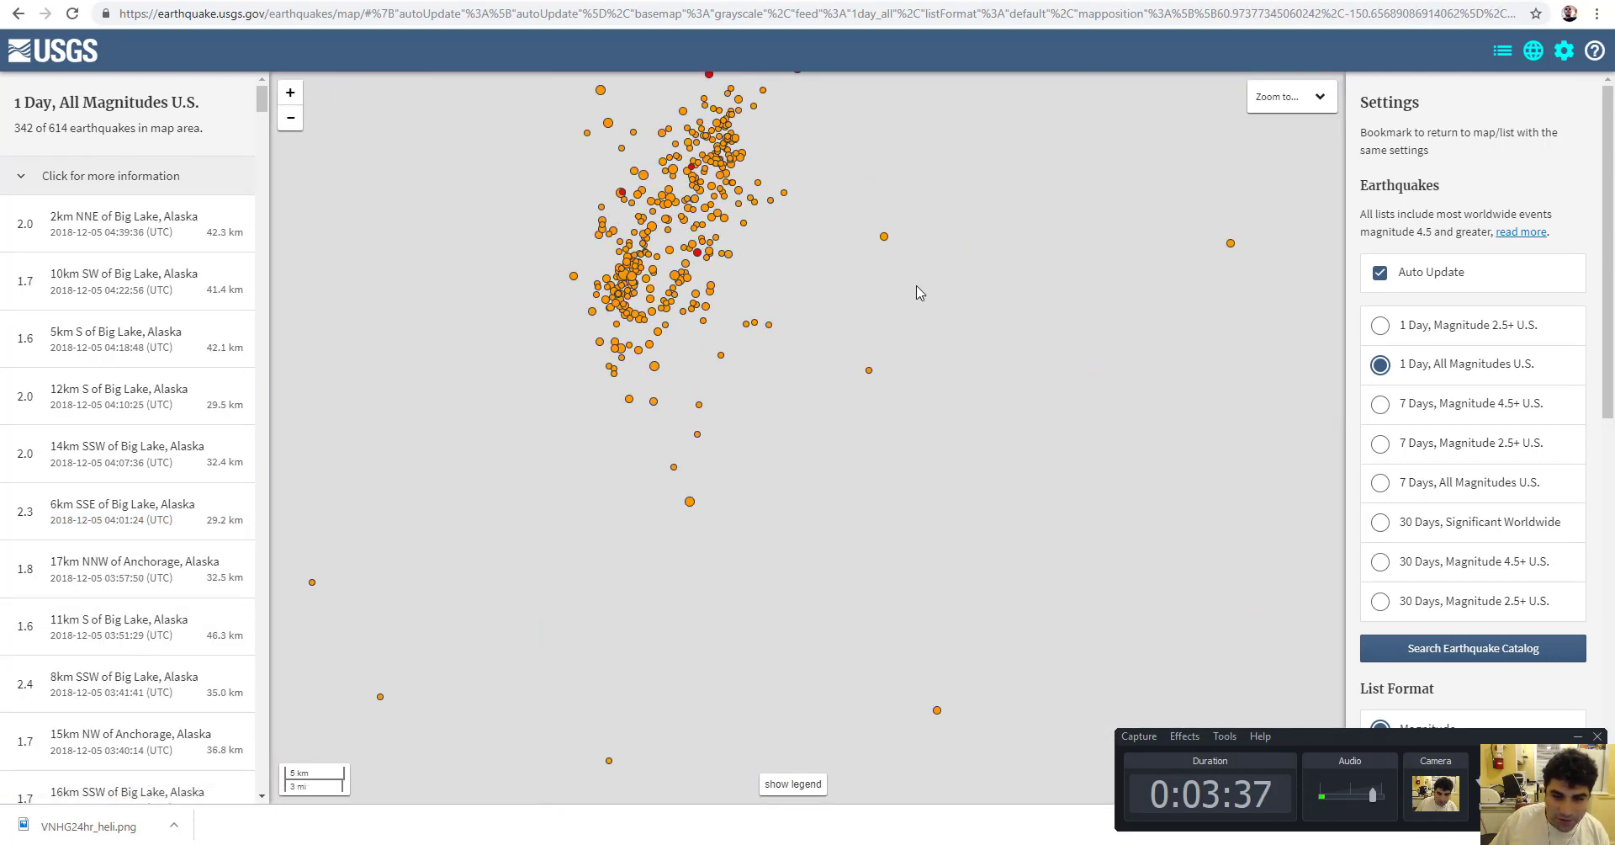
{"action": "mouse_move", "coordinate": [1199, 398]}
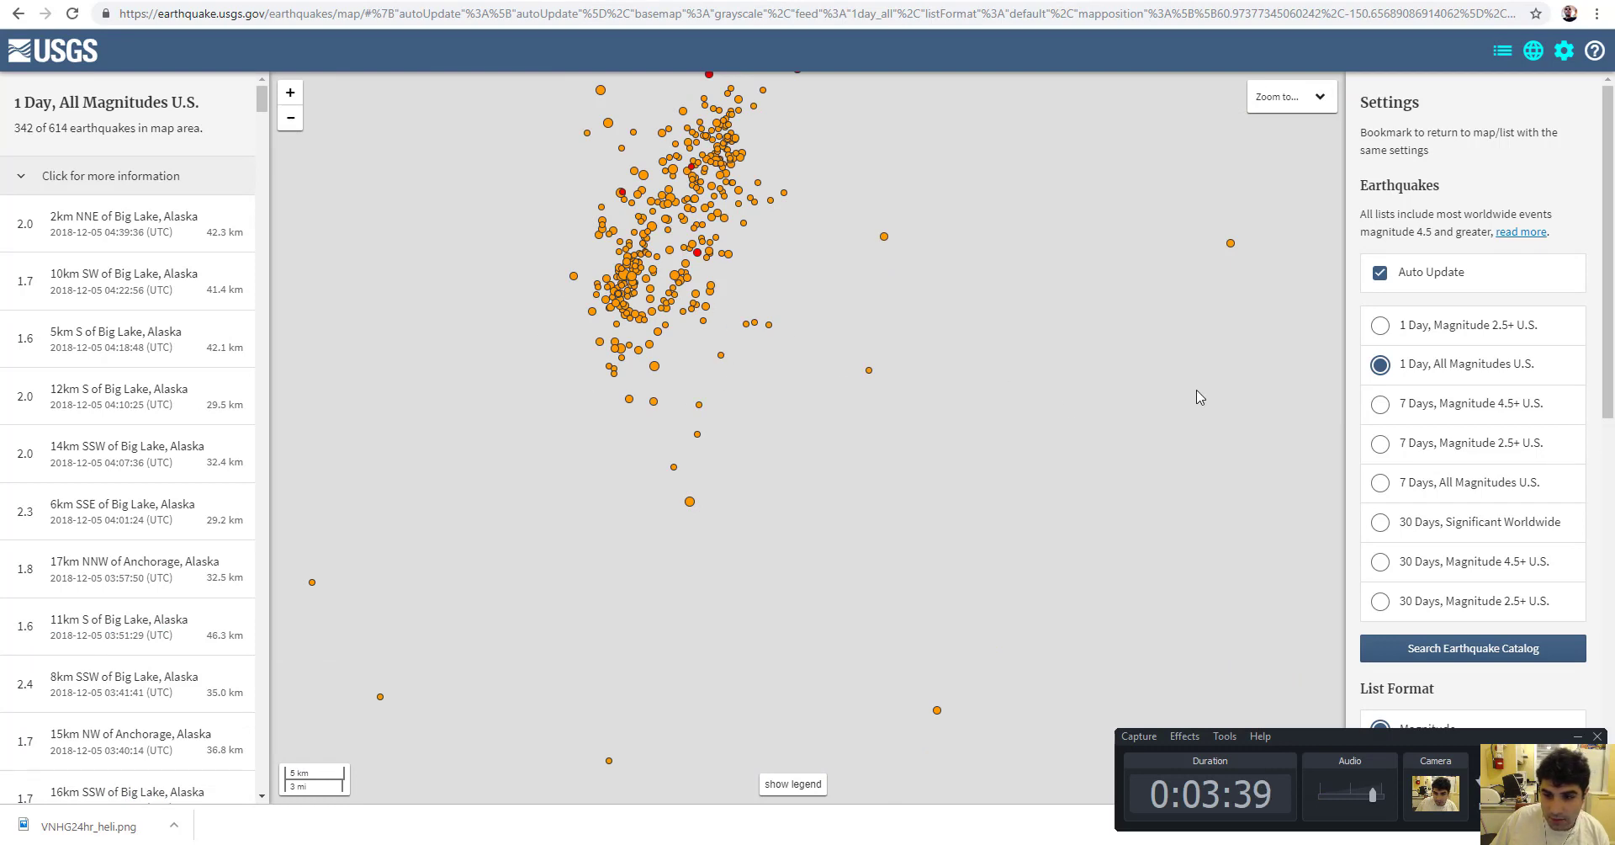
Switch to the '7 Days, Magnitude 4.5+ U.S.' feed and zoom to New Caledonia's quakes.
{"action": "left_click", "coordinate": [1380, 403]}
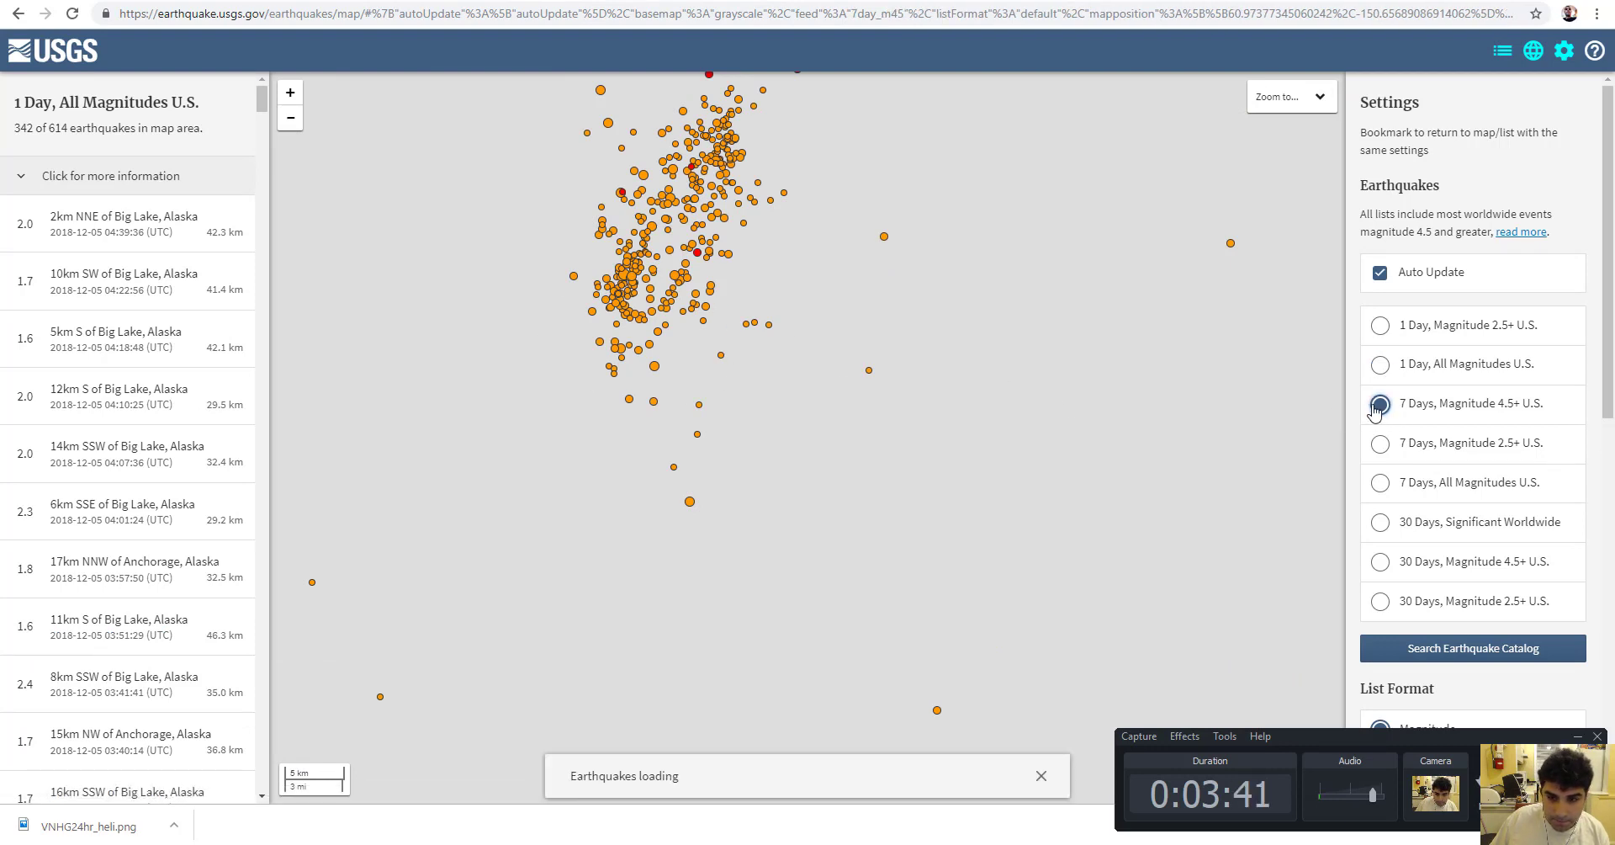
{"action": "left_click", "coordinate": [1378, 403]}
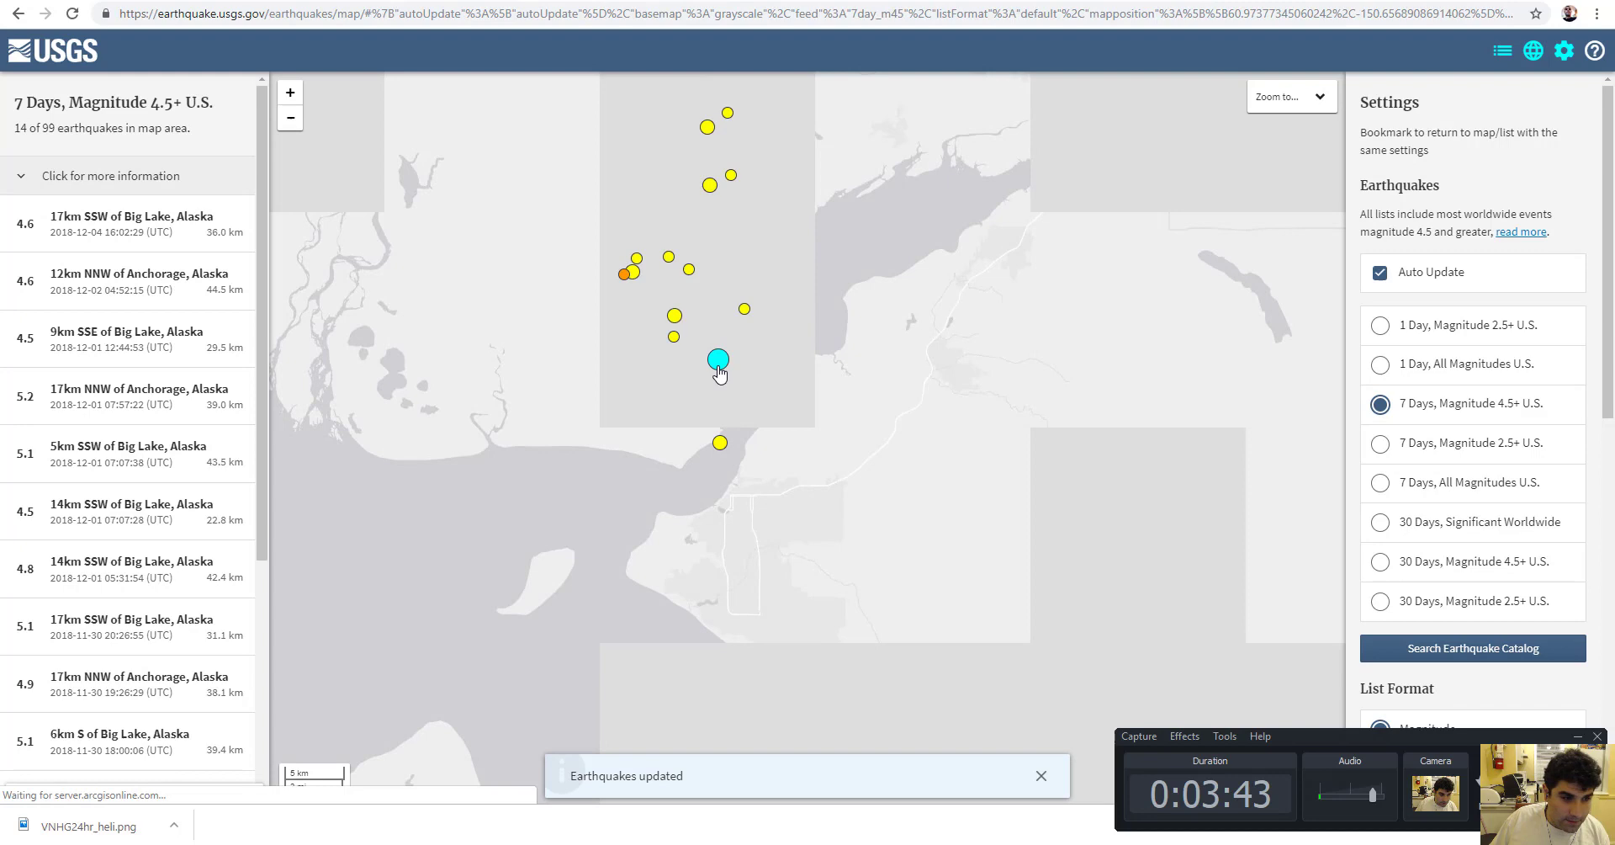
{"action": "left_click", "coordinate": [717, 361]}
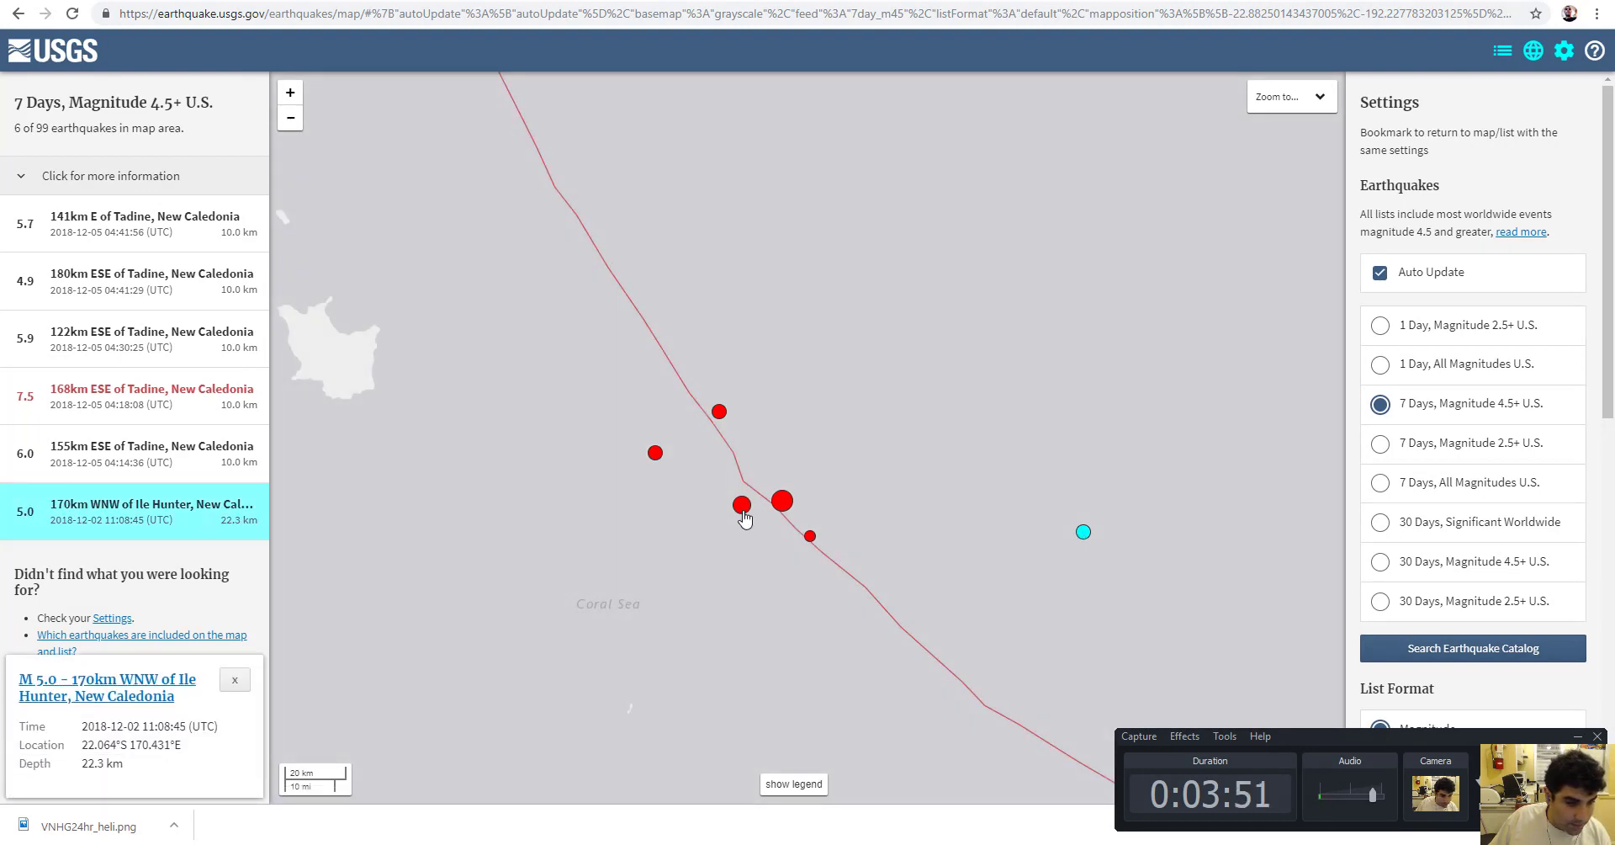
View the popups for the M6.0 quake 155km ESE of Tadine and the M7.5 mainshock.
{"action": "left_click", "coordinate": [742, 505]}
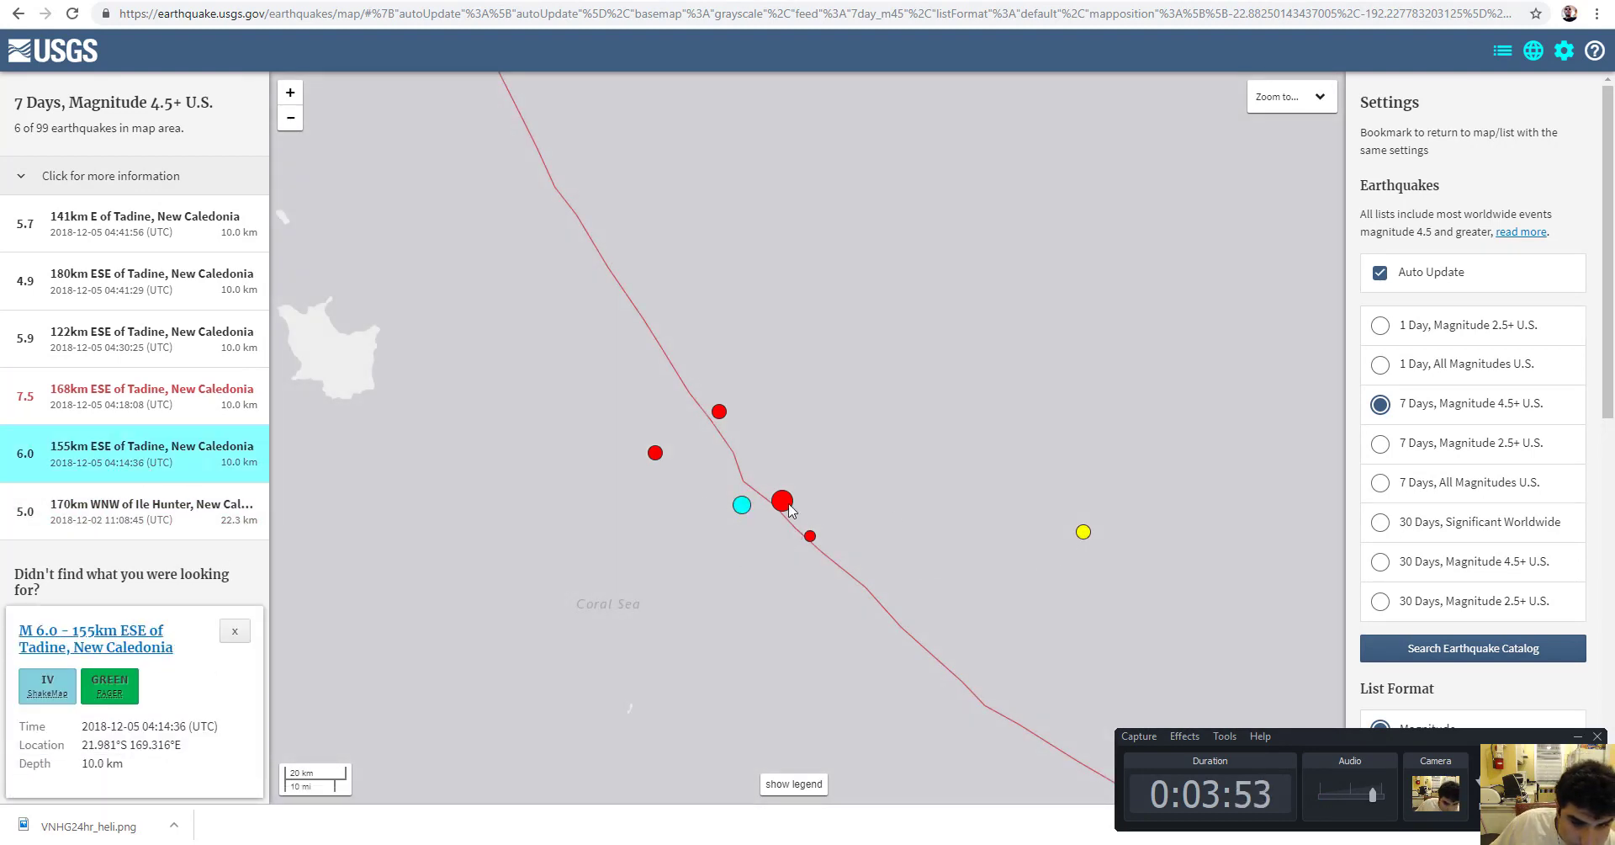
{"action": "left_click", "coordinate": [742, 506]}
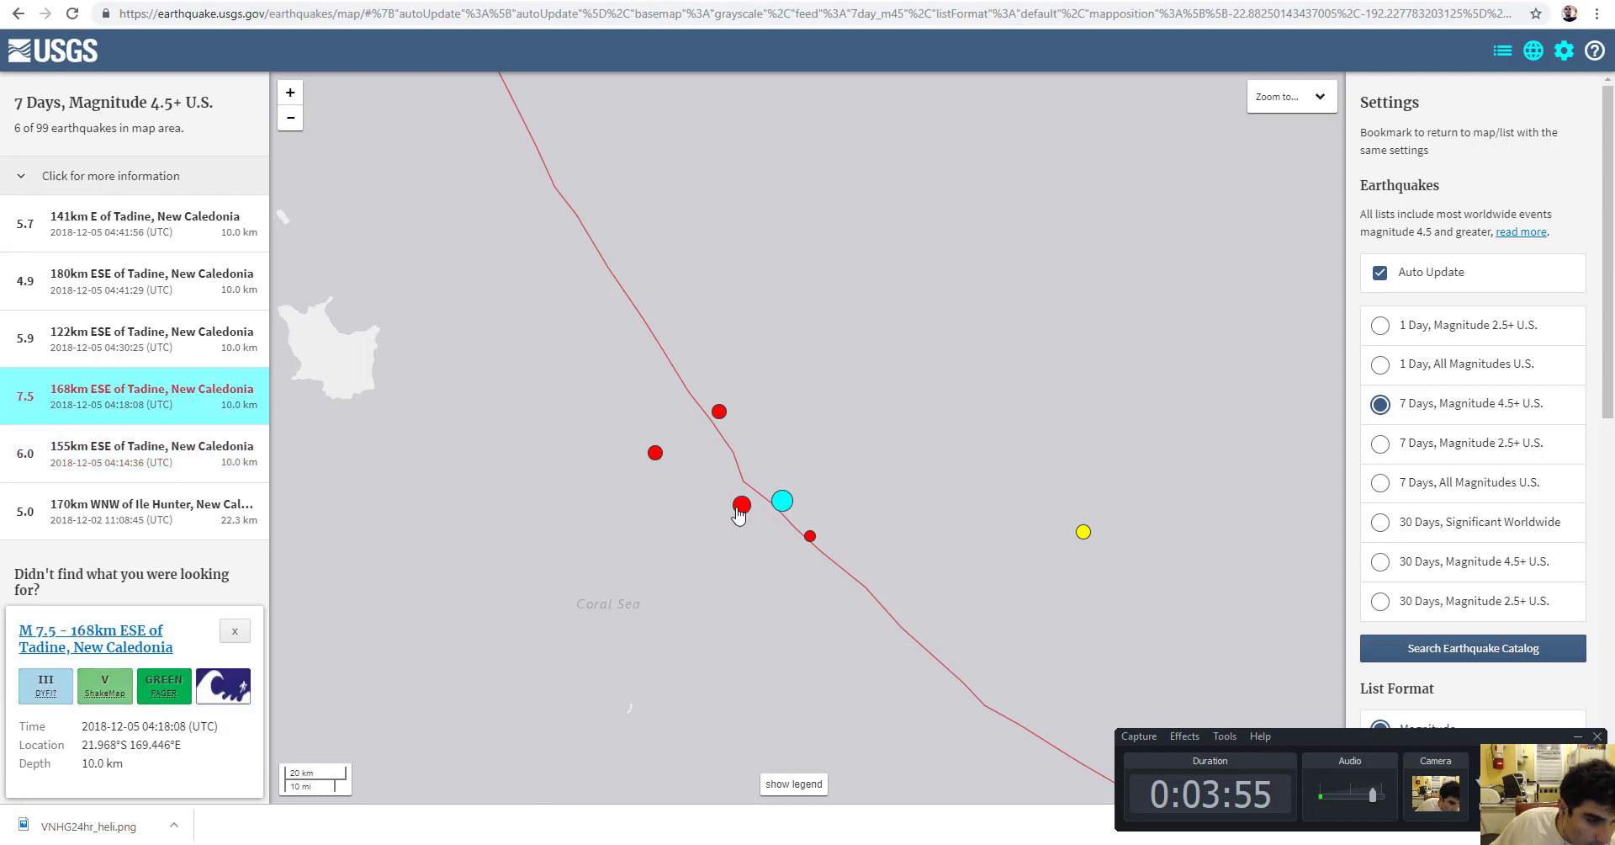
{"action": "left_click", "coordinate": [152, 453]}
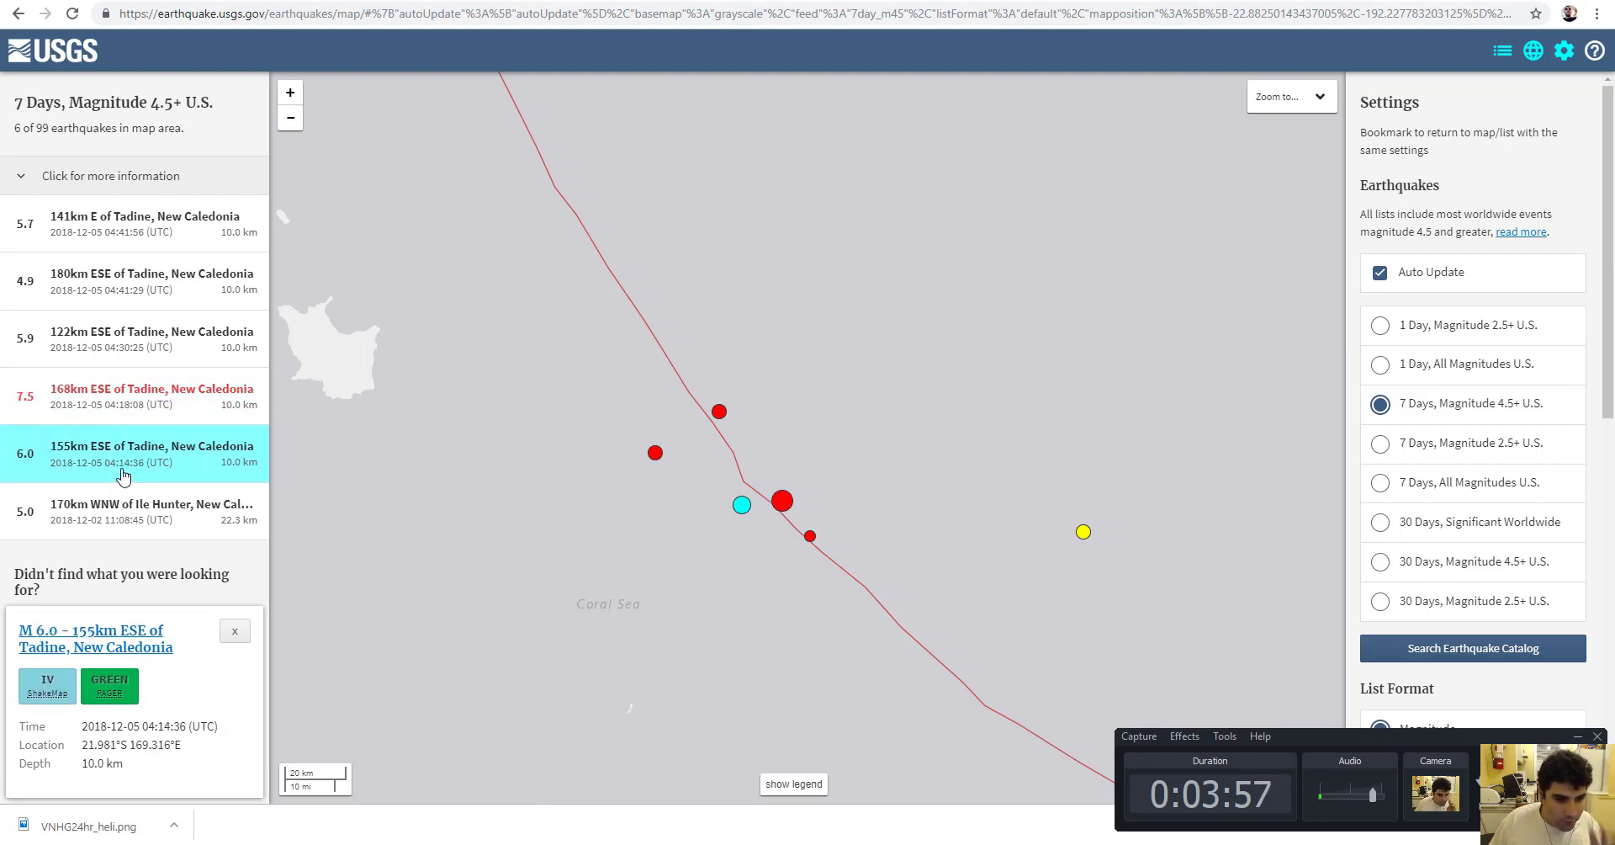